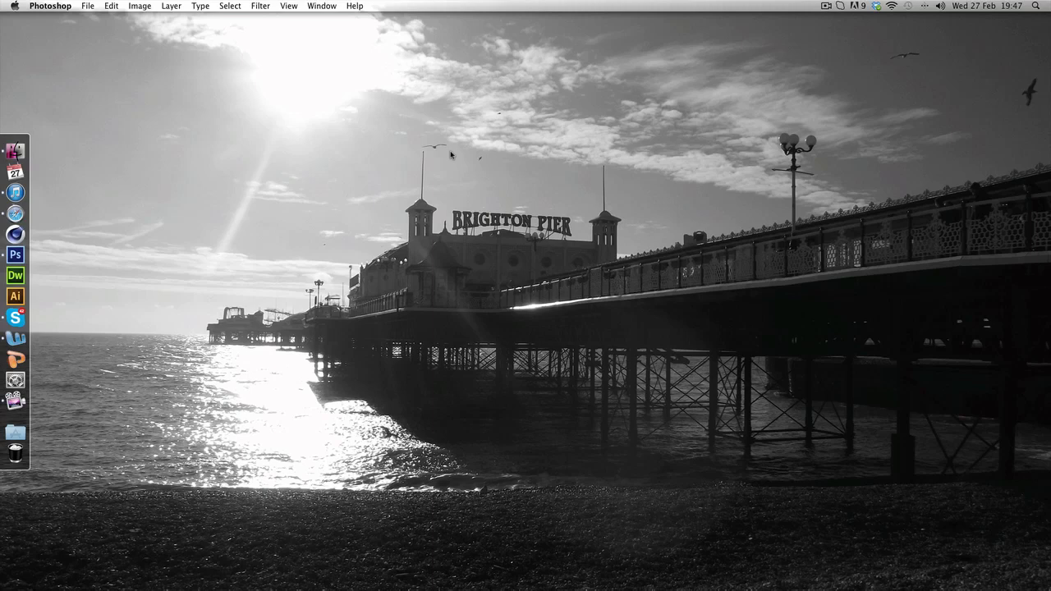
mouse_move(14, 254)
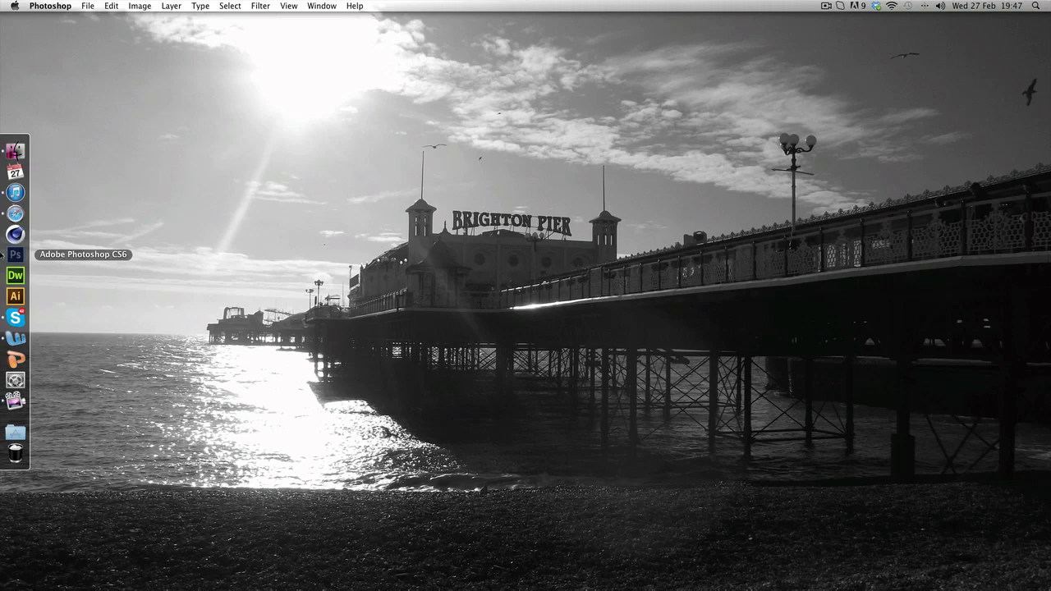
Bring Photoshop forward, make the bg1 background layer active and switch to the Lasso tool
click(15, 253)
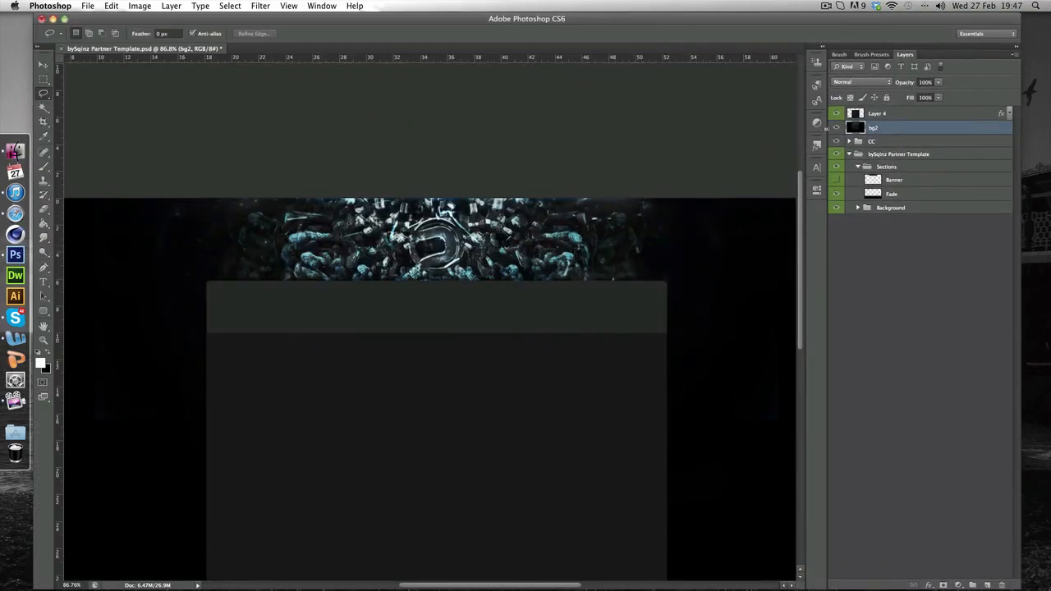
click(836, 141)
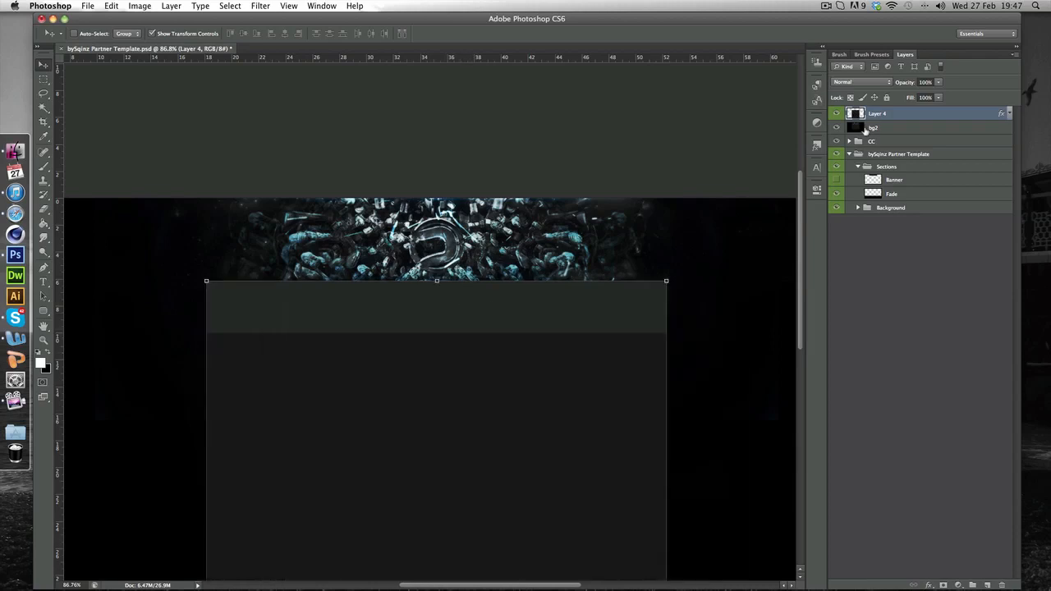
click(874, 128)
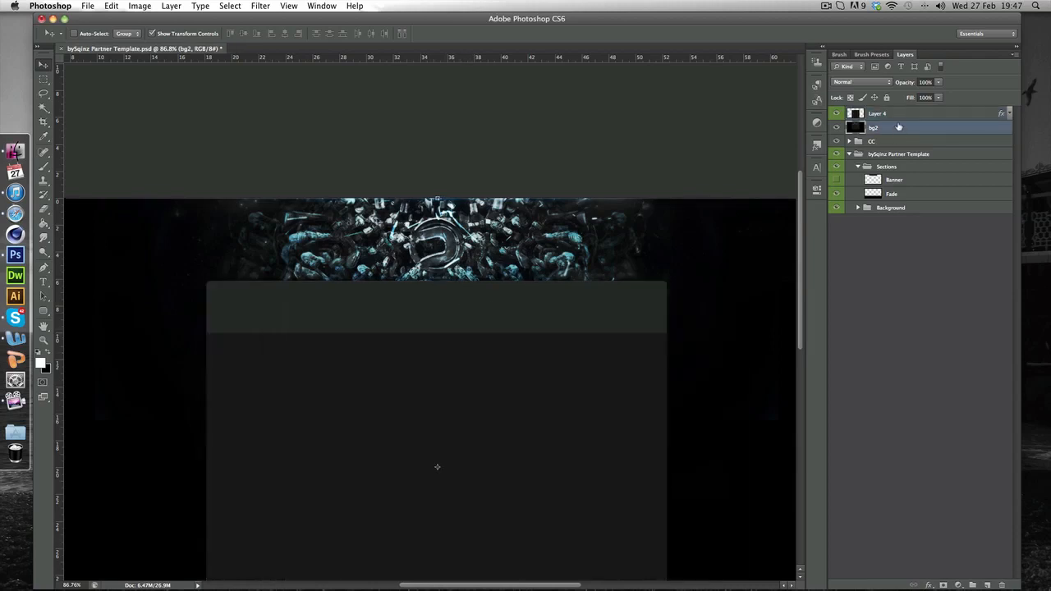
click(878, 114)
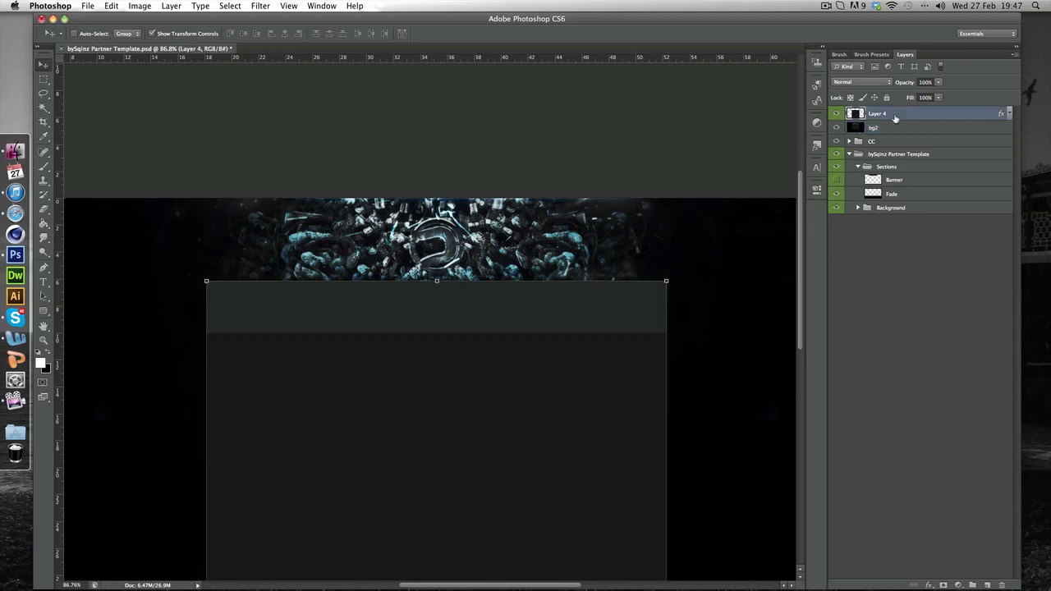
click(874, 128)
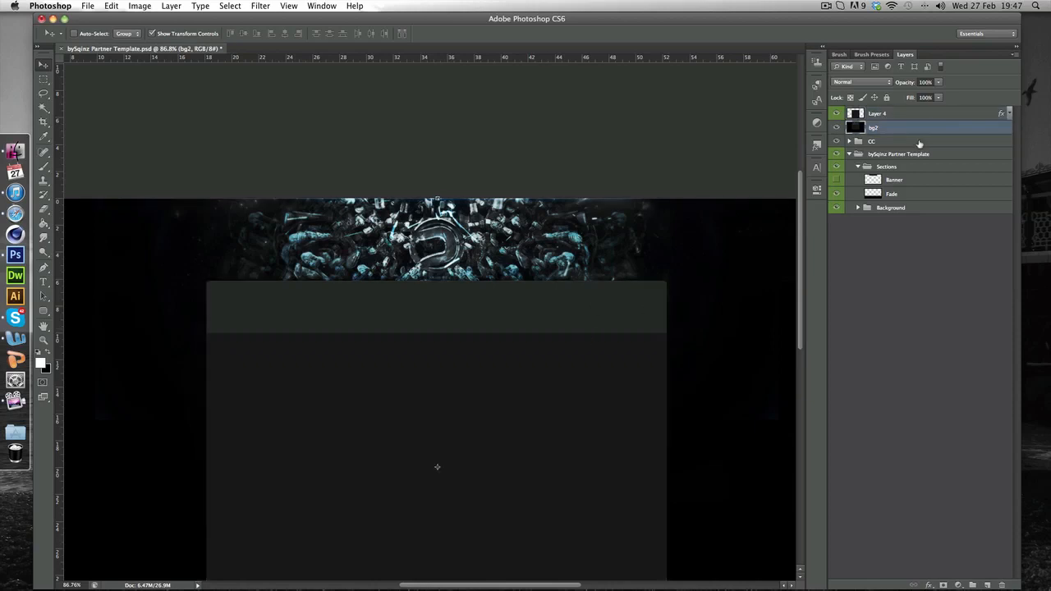
click(887, 128)
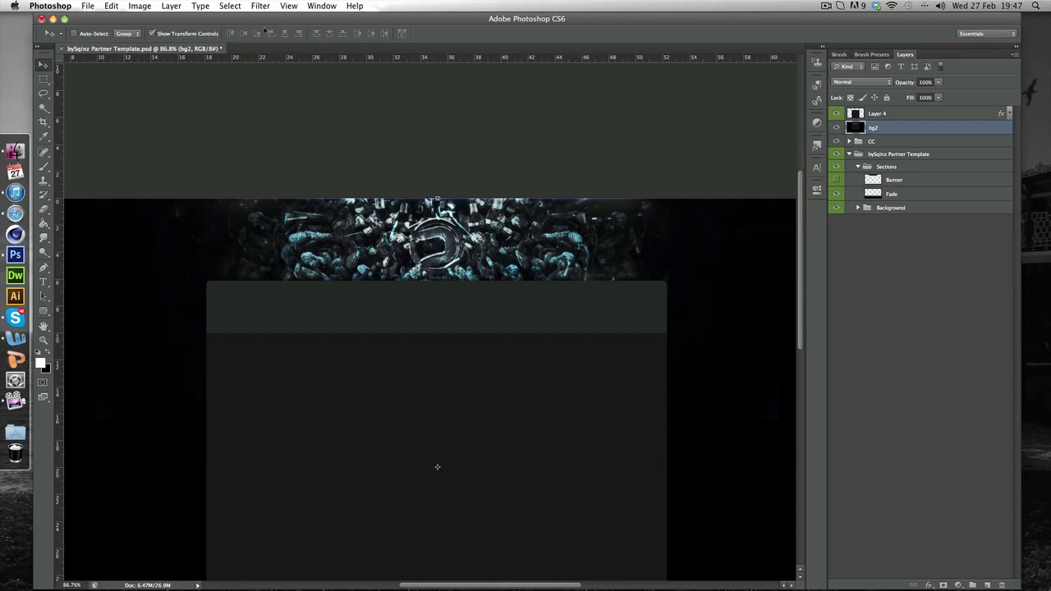
click(43, 92)
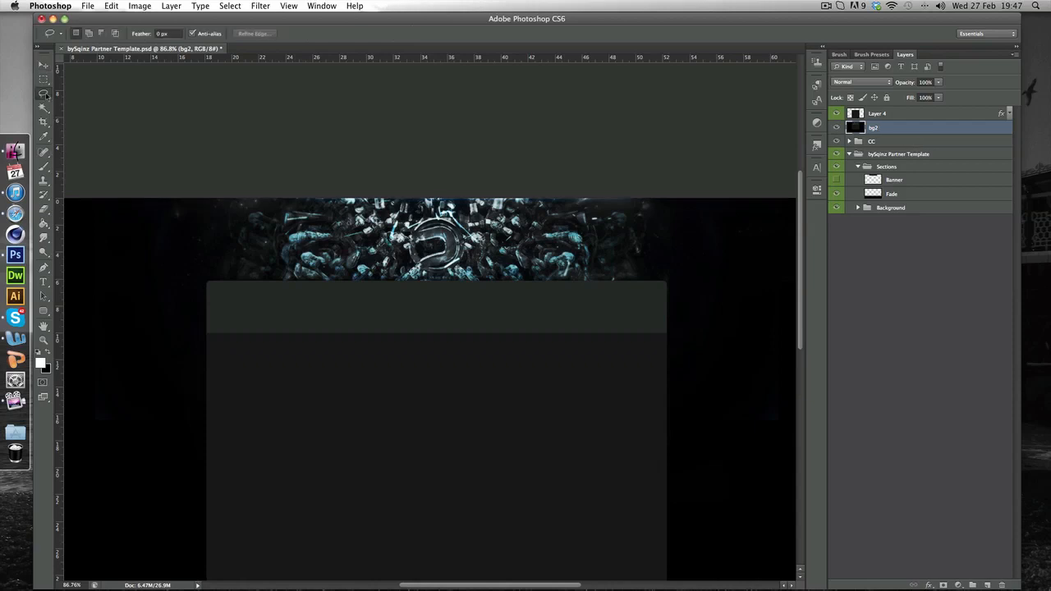
mouse_move(44, 94)
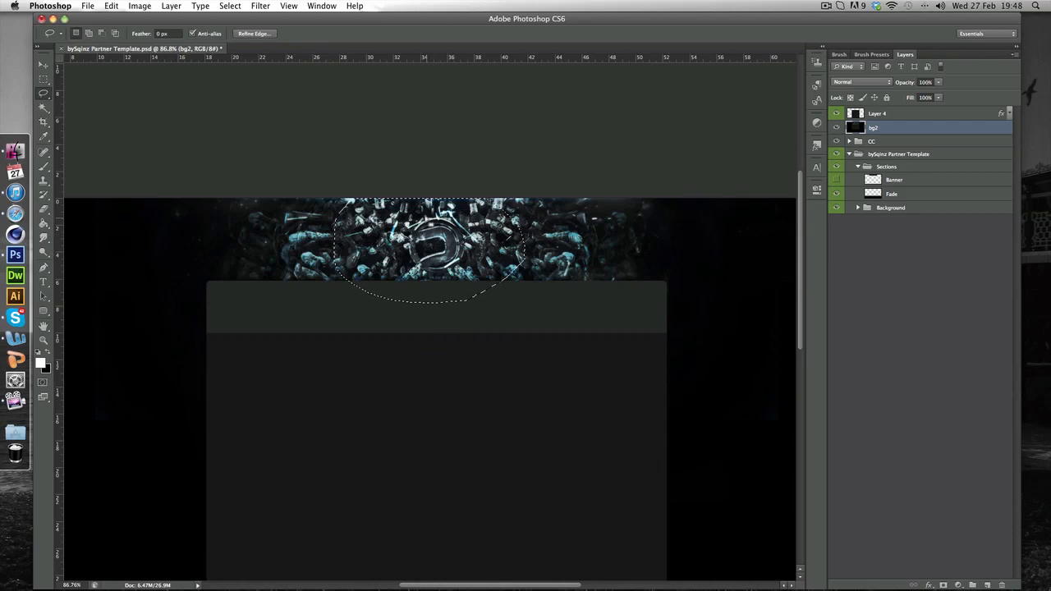
Feather the lasso selection around the banner logo by 50 pixels
click(230, 7)
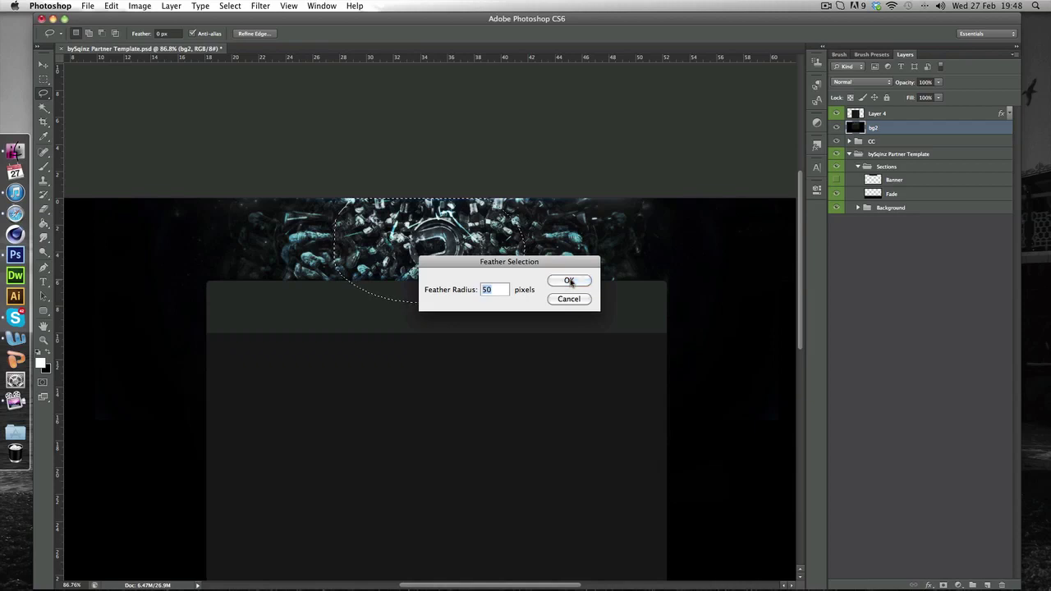
click(568, 279)
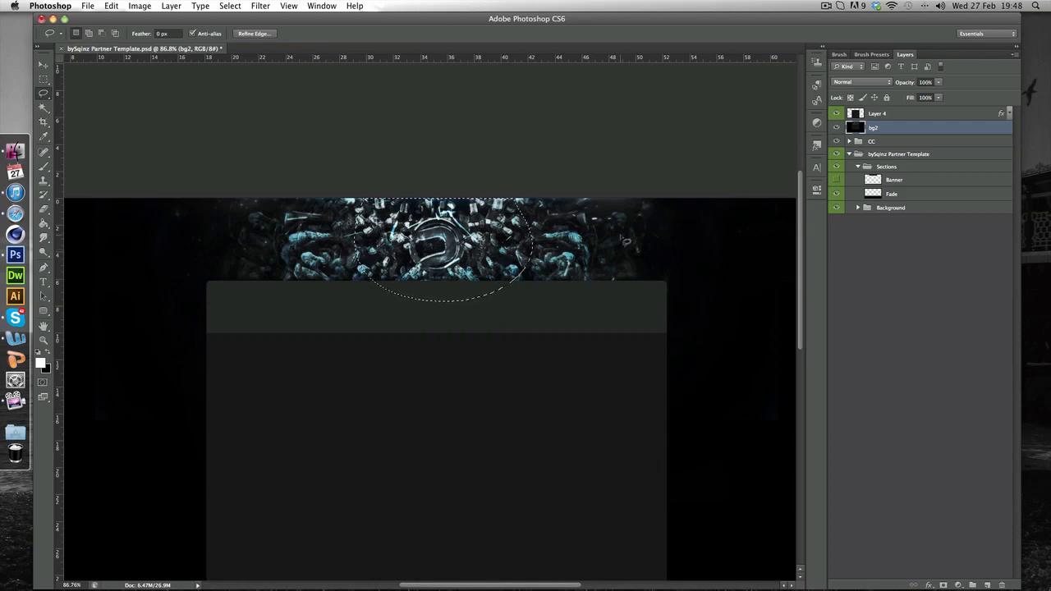
click(230, 6)
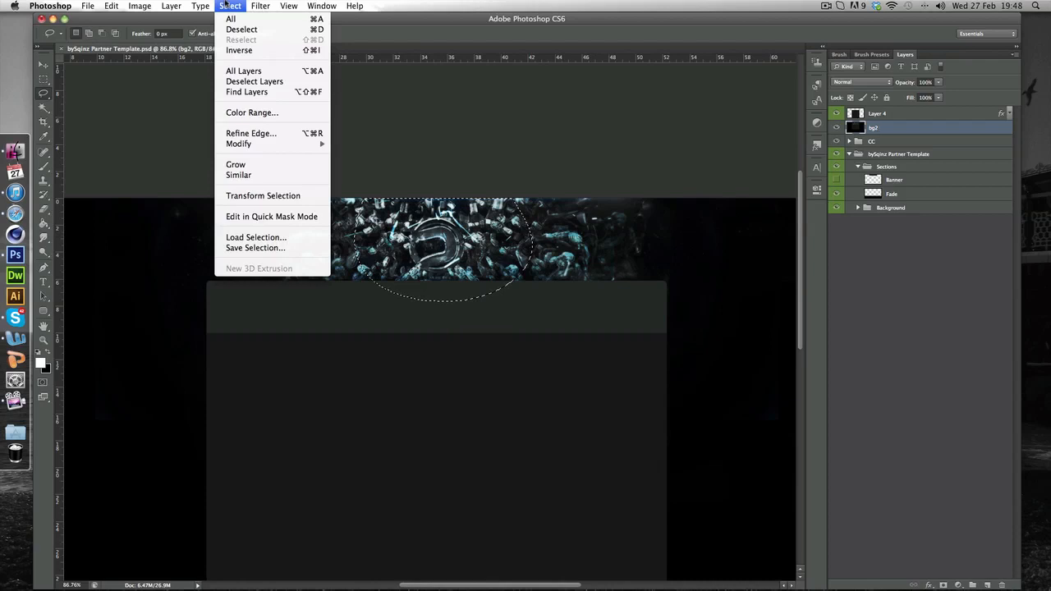
Invert the feathered selection so it covers the area around the emblem
click(240, 49)
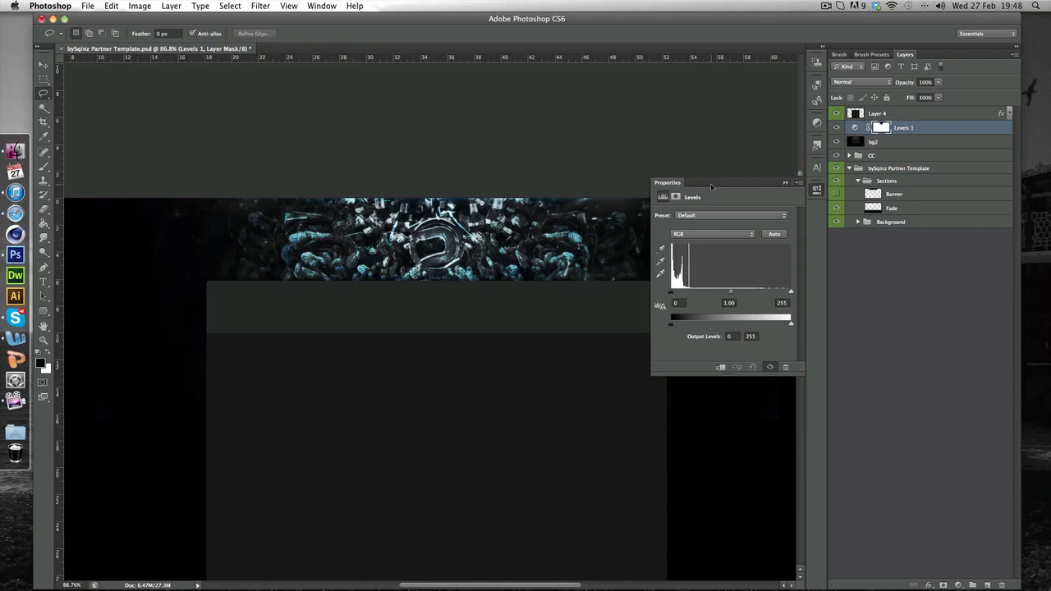
mouse_move(669, 329)
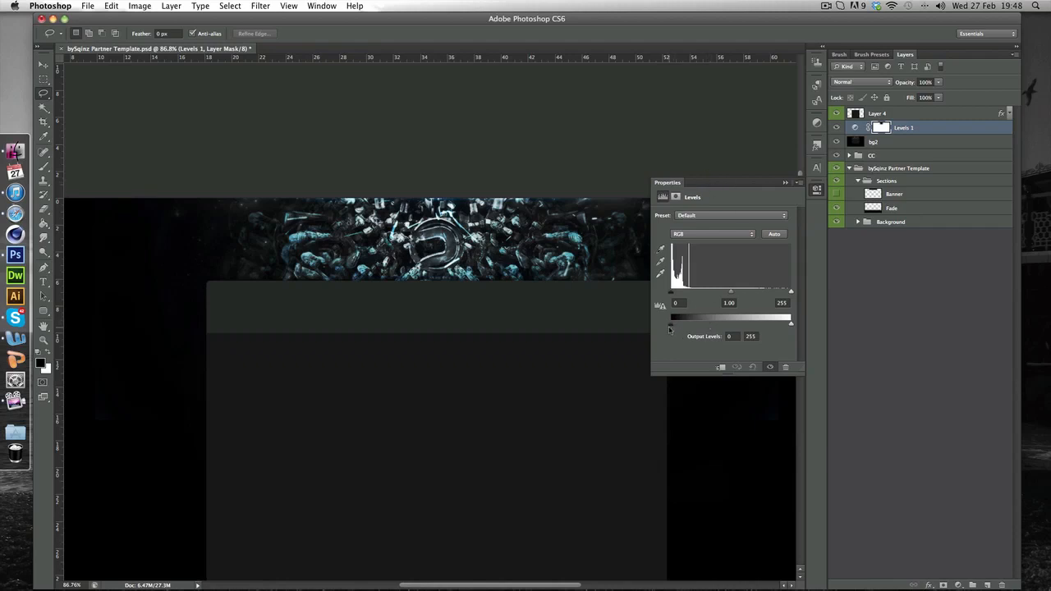
Settle the Levels shadow input at about 27 to darken around the emblem, then dismiss the settings
drag(673, 325, 683, 325)
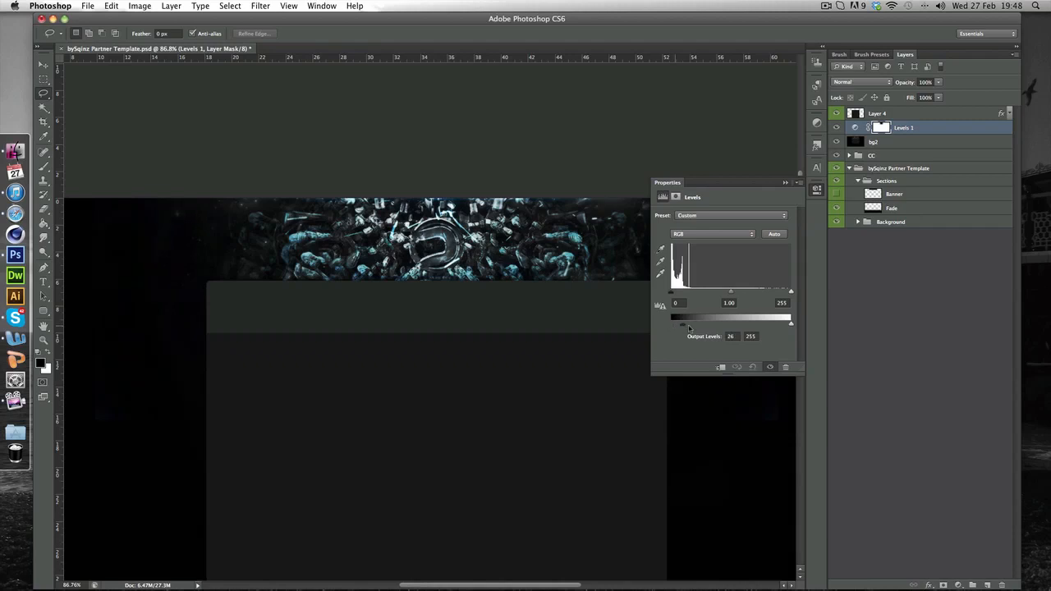
drag(682, 326, 670, 327)
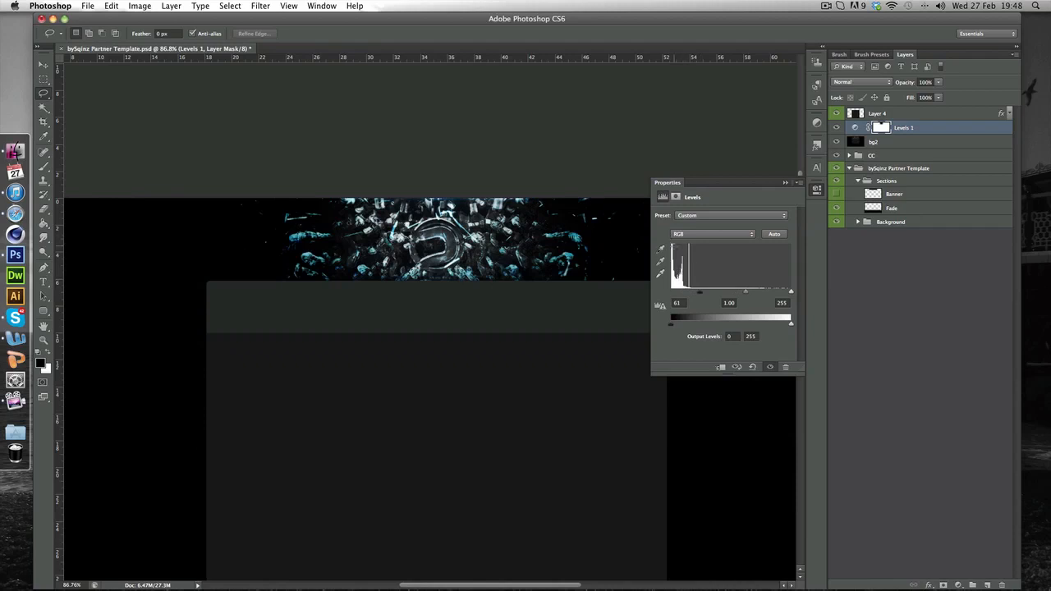
drag(699, 292, 719, 293)
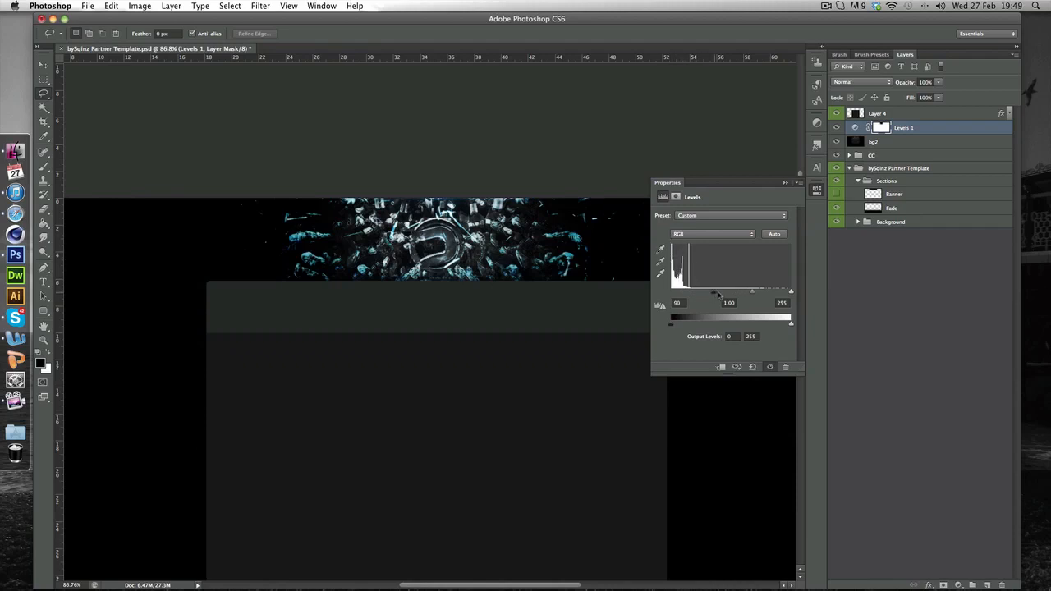
drag(714, 293, 669, 292)
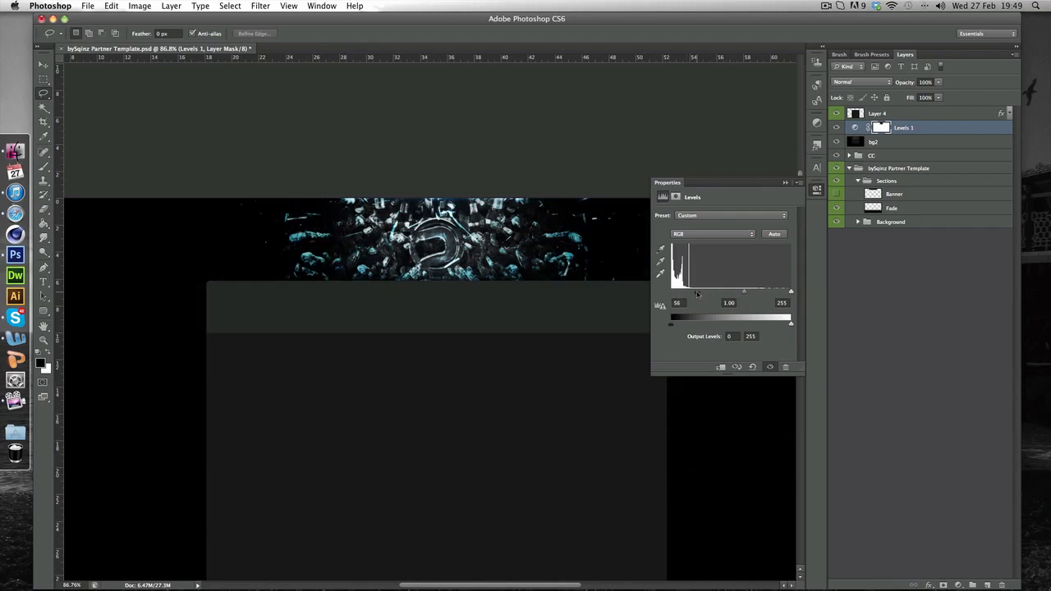
drag(670, 289, 775, 289)
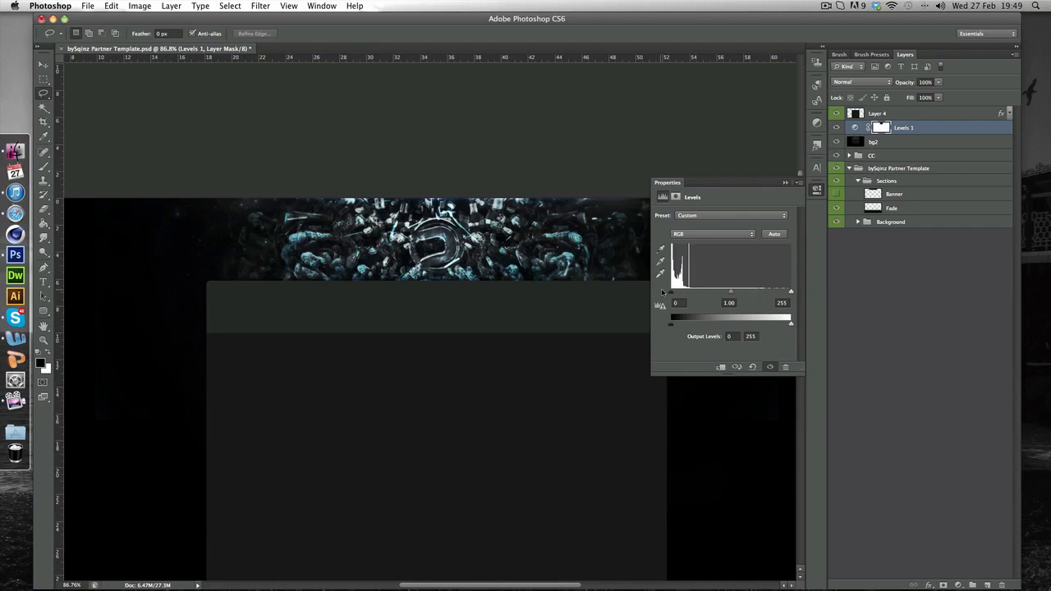
drag(670, 292, 687, 292)
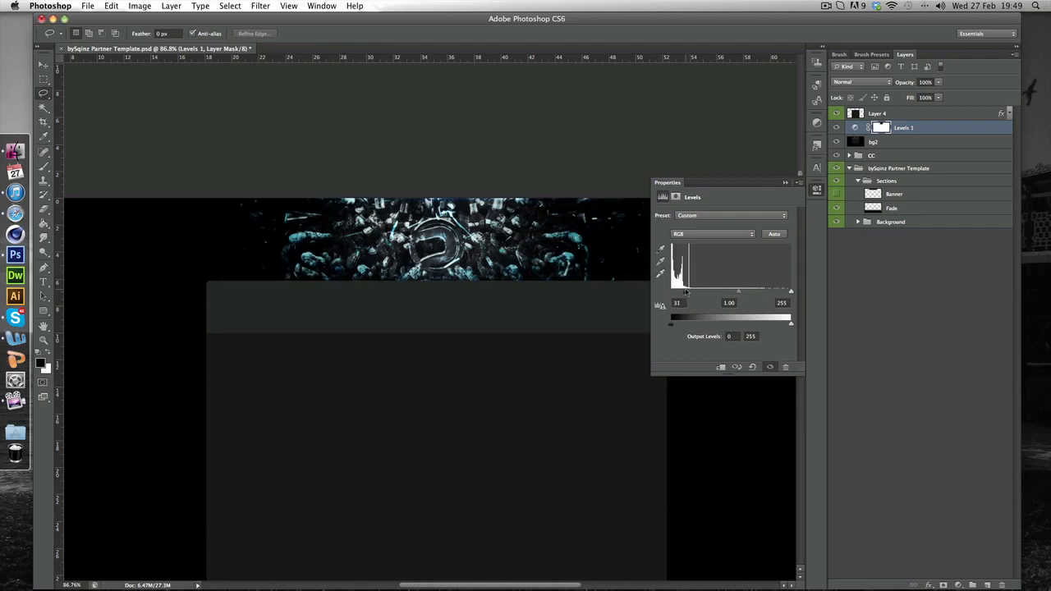
drag(674, 292, 670, 292)
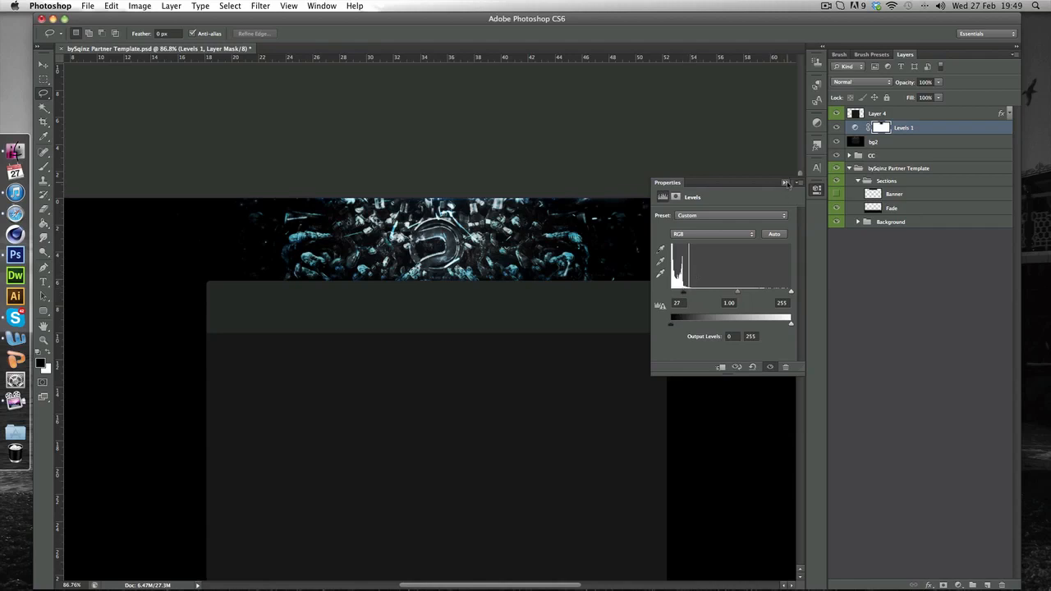
click(785, 183)
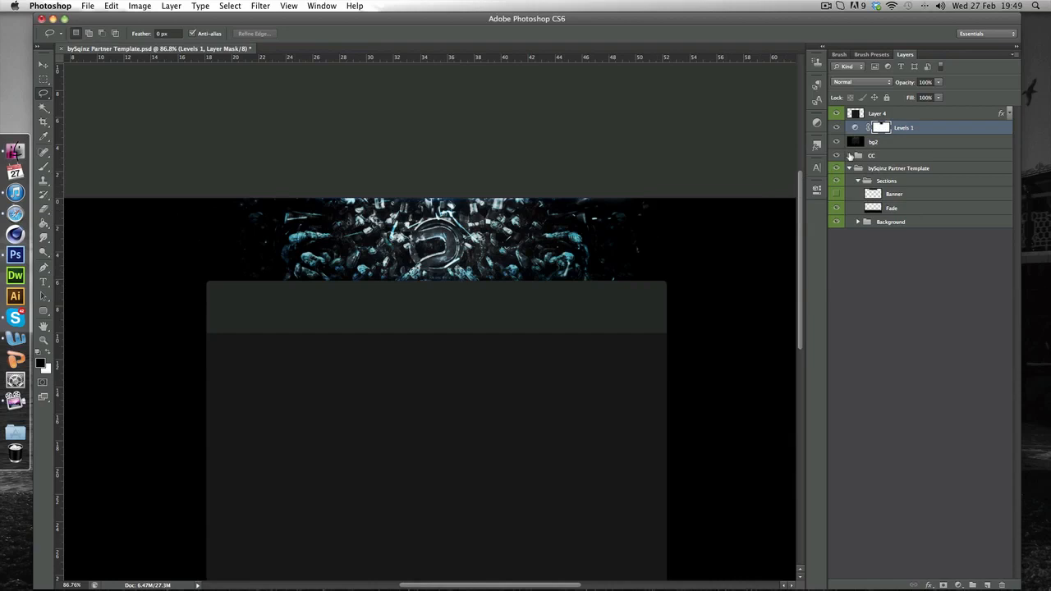
Bring up the new fill or adjustment layer menu from the Layers panel
click(835, 129)
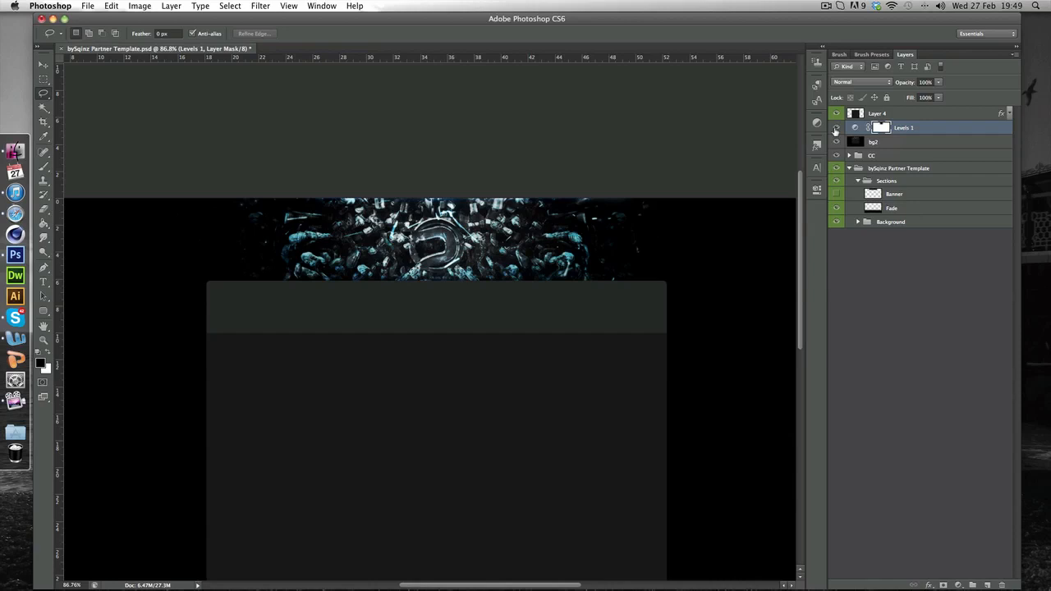
mouse_move(1025, 158)
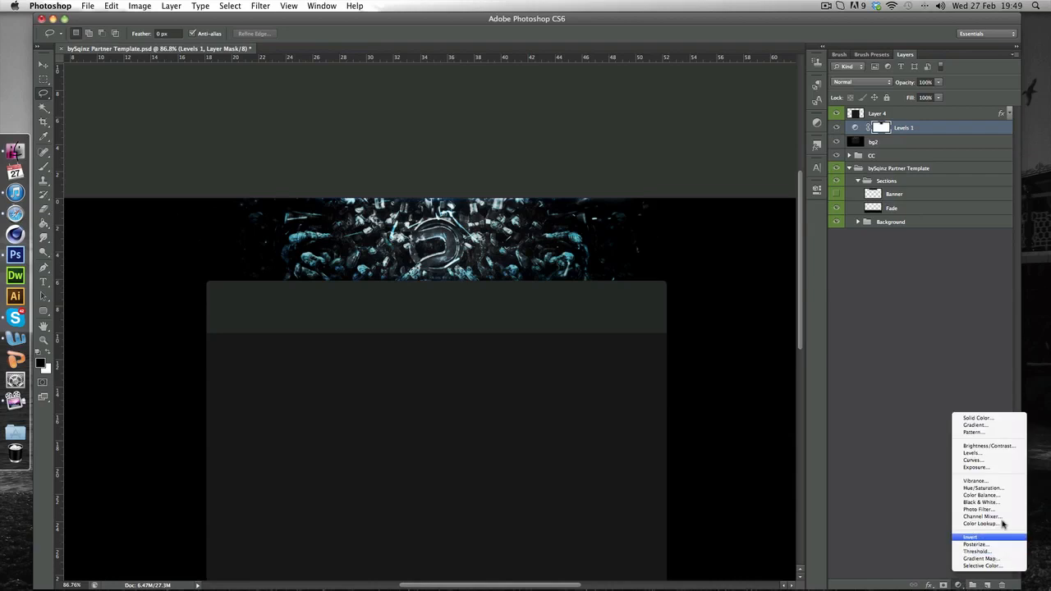
Add Curves 1 above Levels 1 and bend its RGB curve into a contrast-boosting S-shape
click(971, 460)
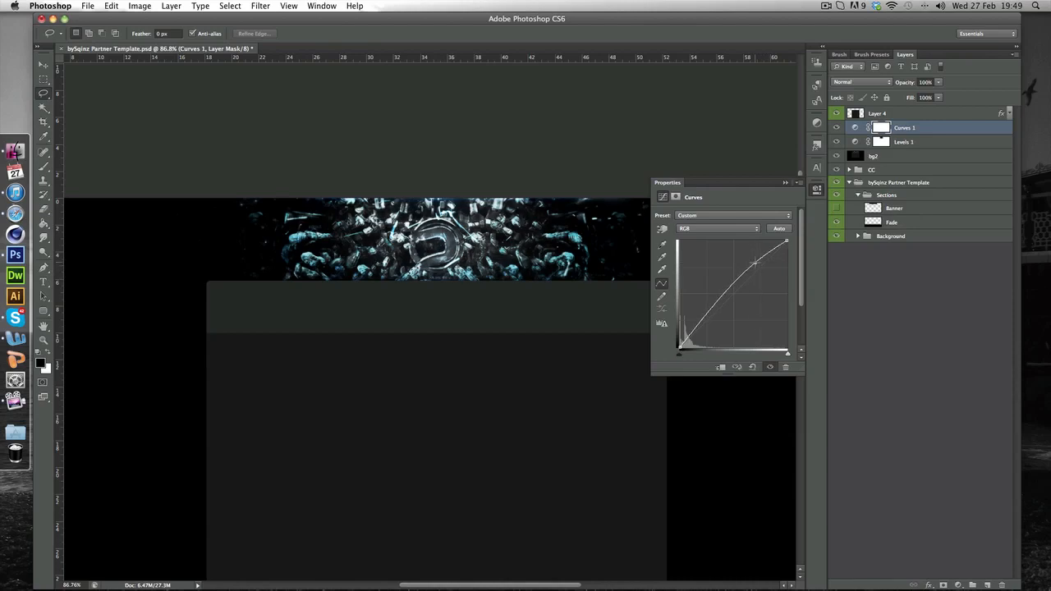
drag(754, 263, 754, 259)
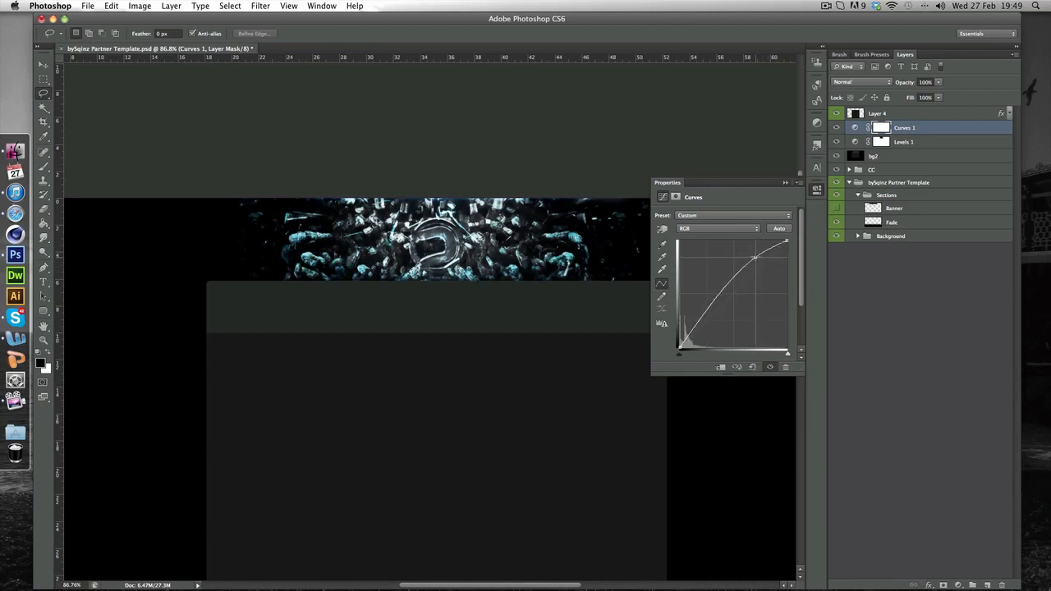
drag(753, 258, 755, 256)
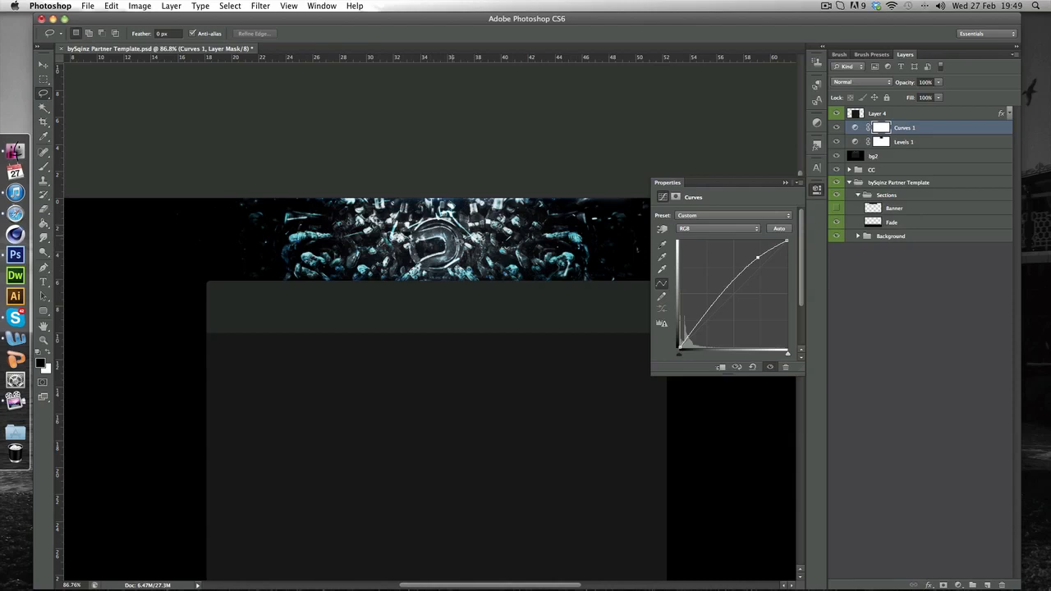
mouse_move(305, 283)
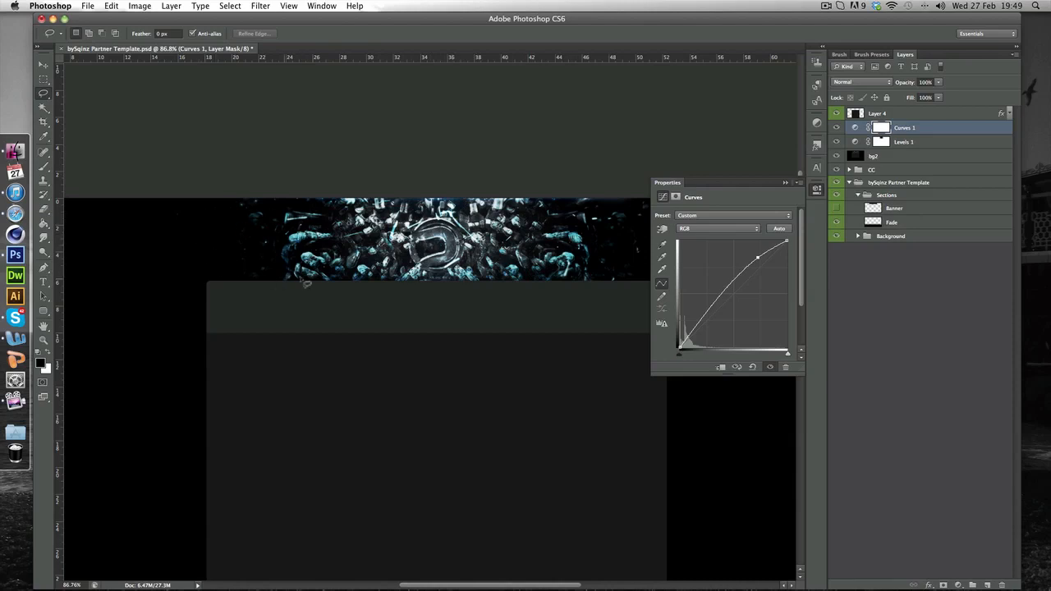
mouse_move(299, 181)
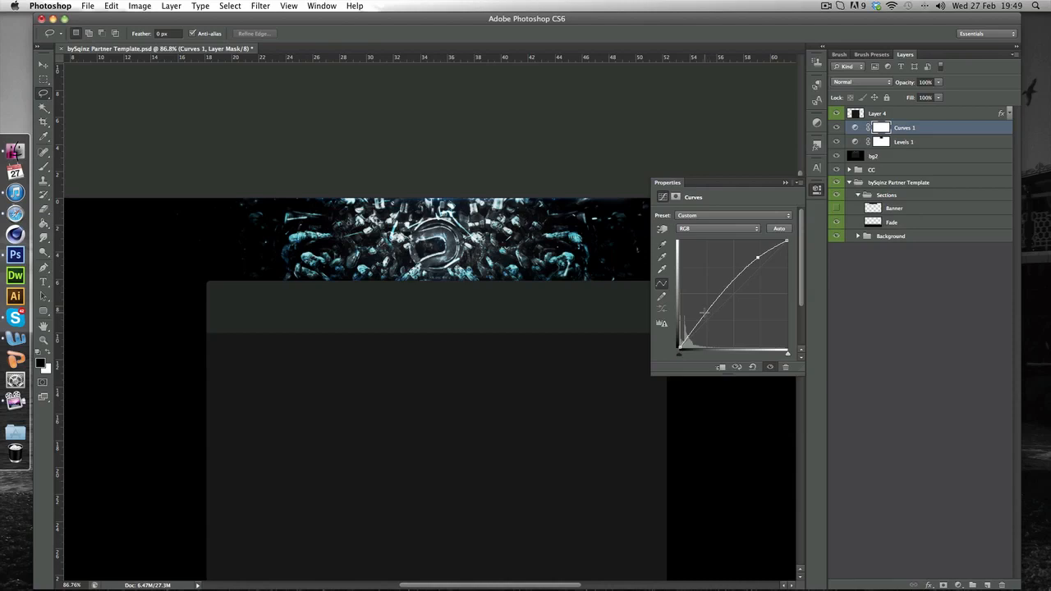
drag(704, 311, 716, 320)
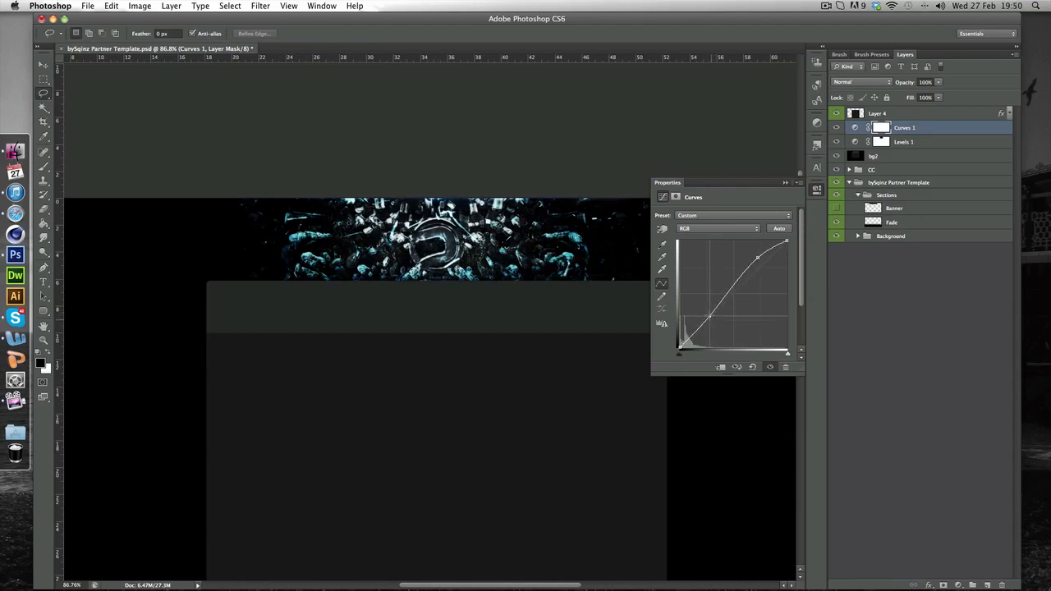
drag(713, 312, 709, 318)
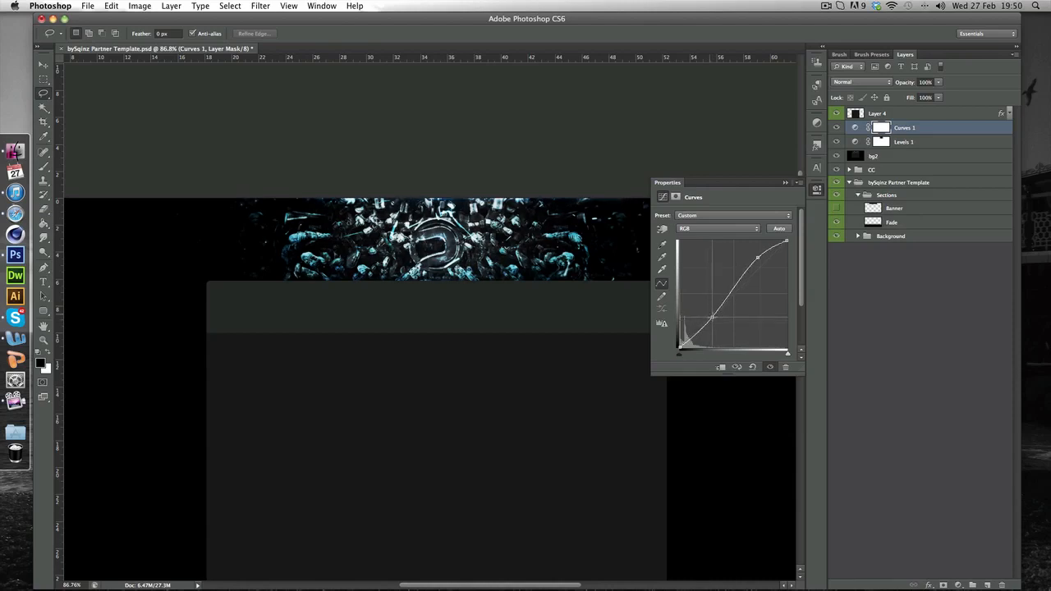
drag(713, 315, 710, 322)
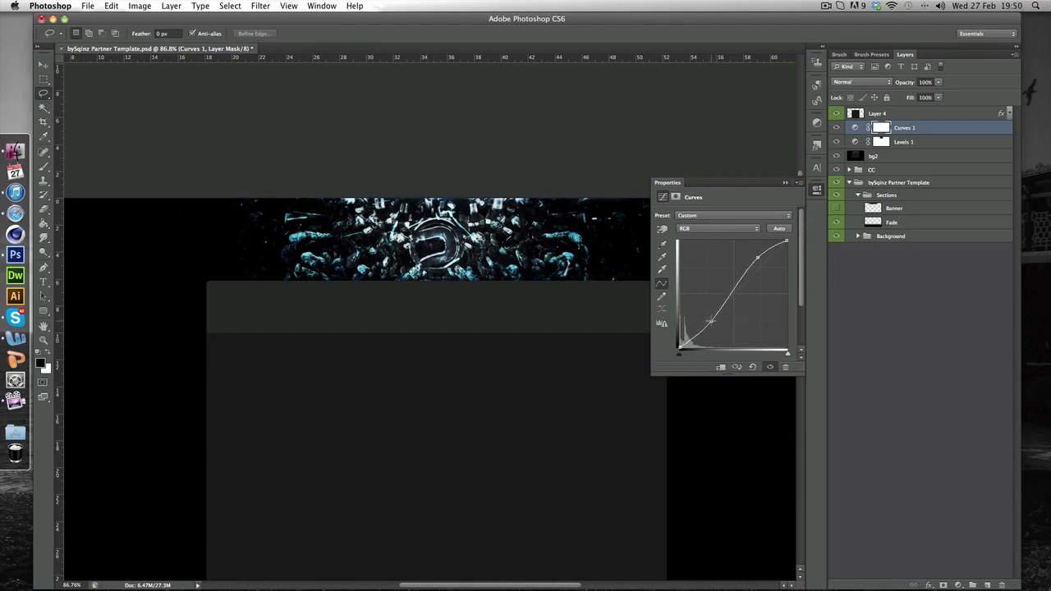
drag(709, 320, 709, 320)
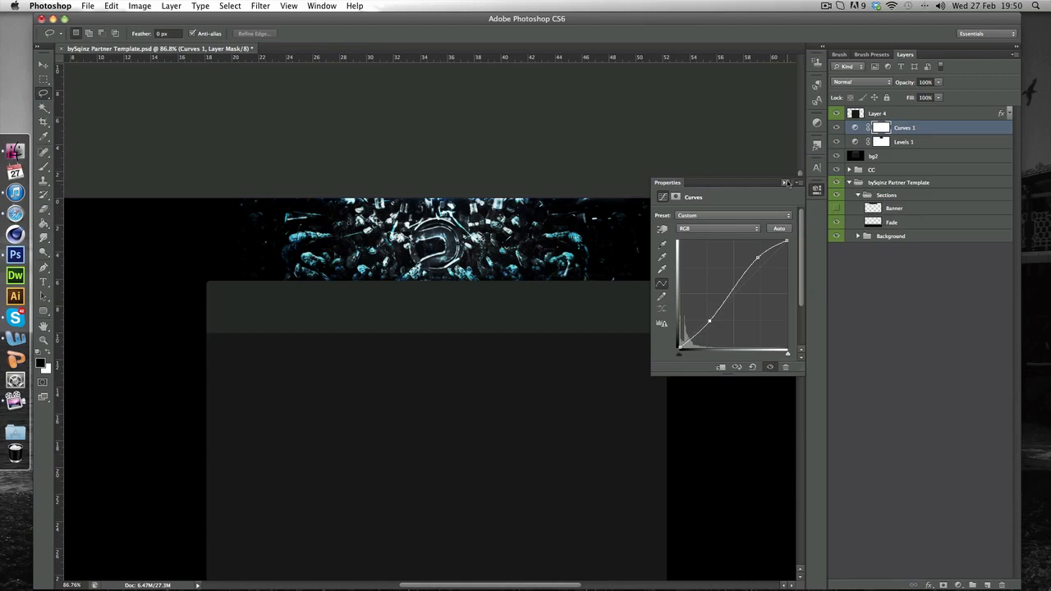
Add Curves 2 with a custom bend on the Blue channel only, then dismiss its settings
click(785, 182)
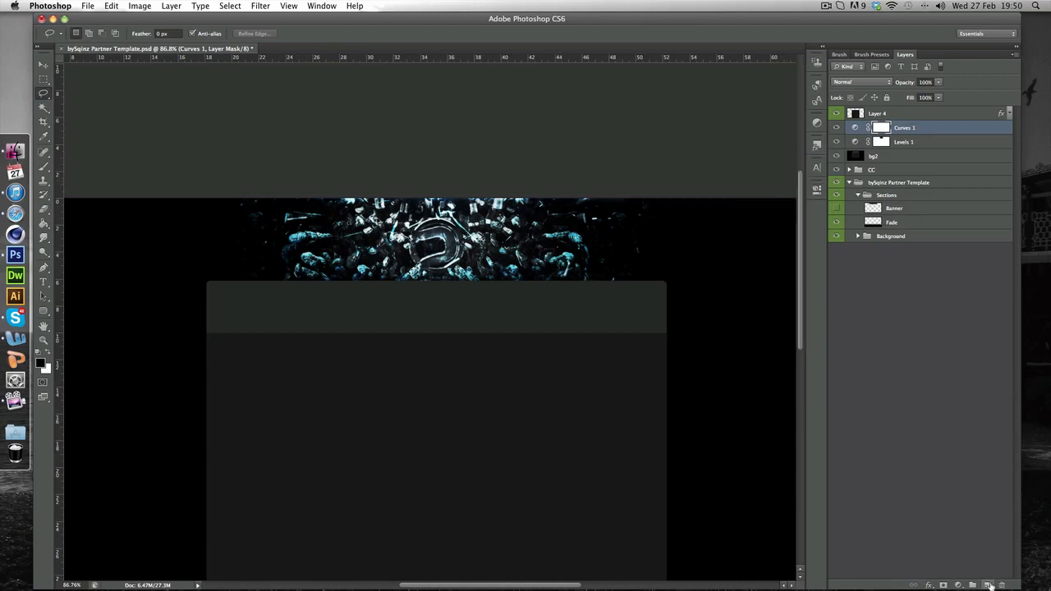
click(985, 584)
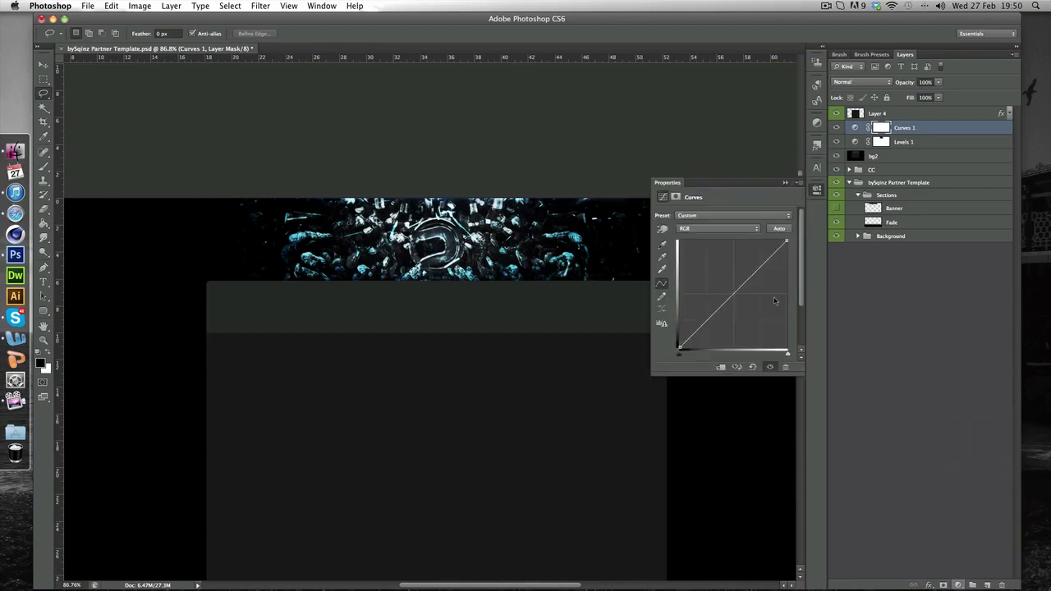
click(716, 228)
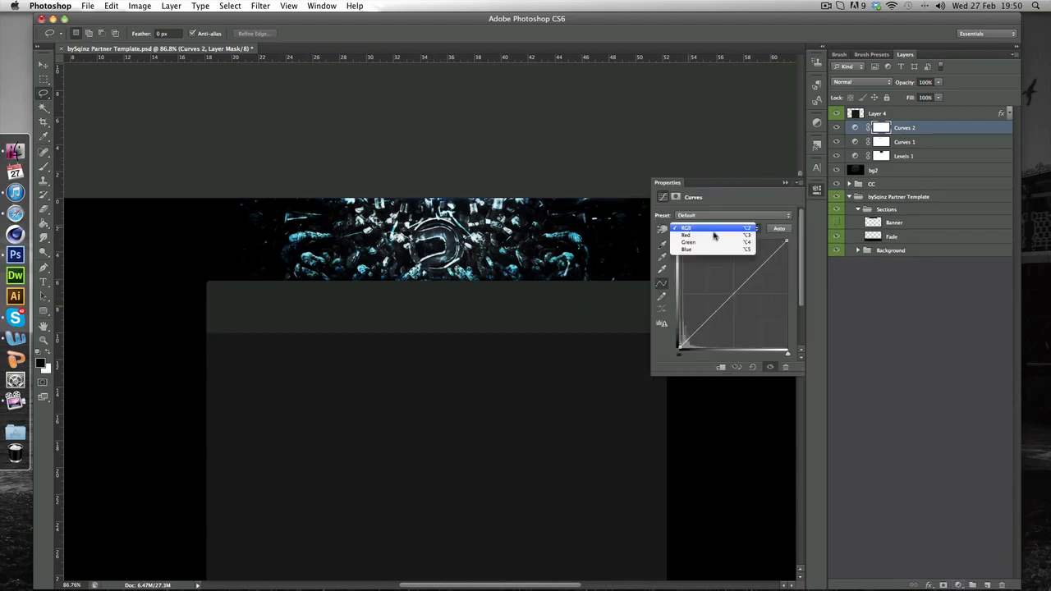
click(687, 250)
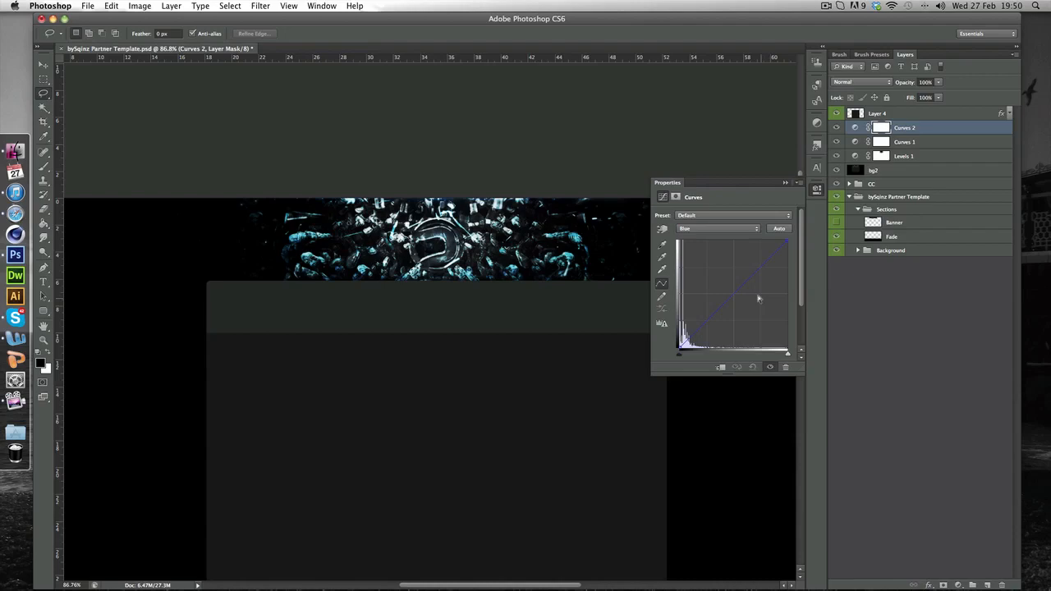
drag(759, 299, 758, 261)
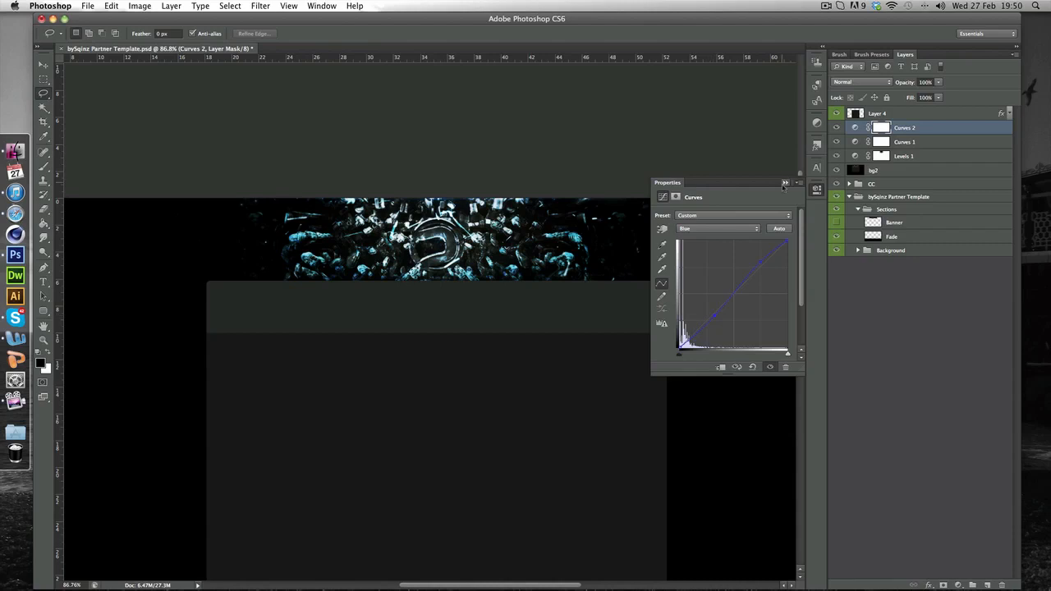
click(785, 182)
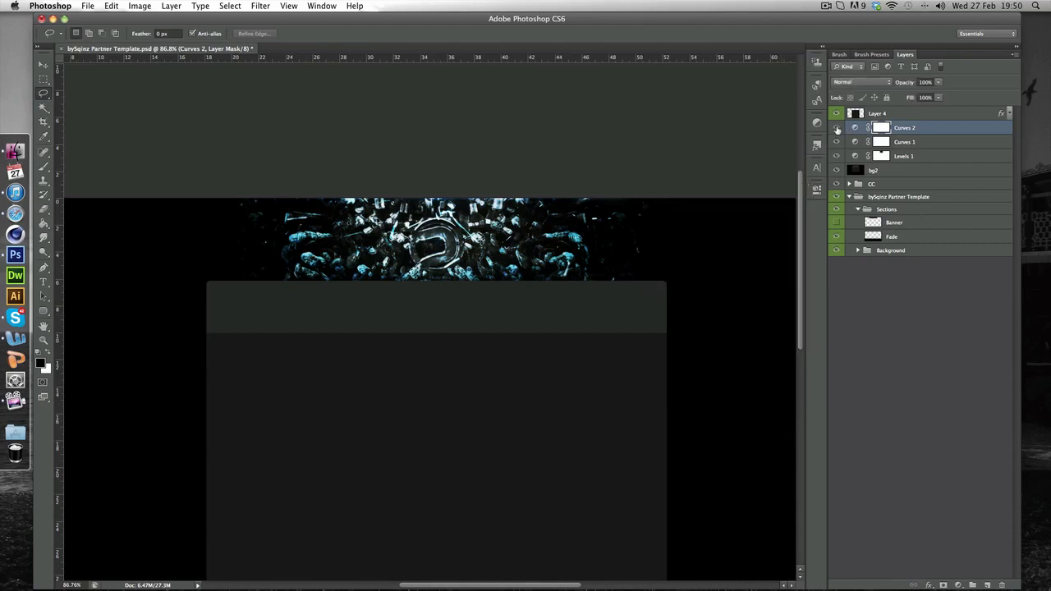
click(837, 128)
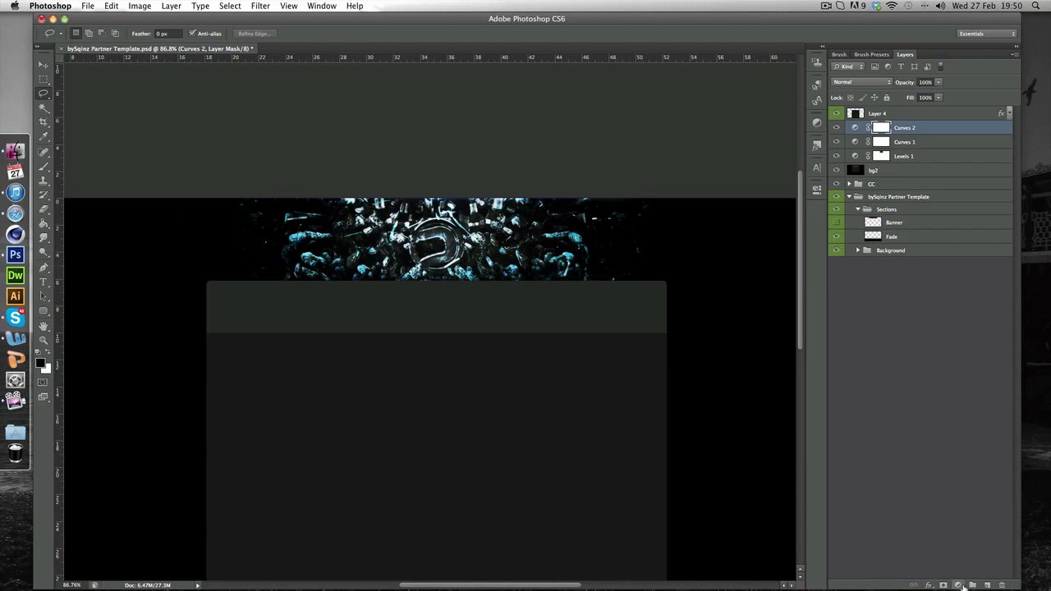
Add a black-to-white Gradient Map above Curves 2 and adjust it so the blue tones show through
click(942, 584)
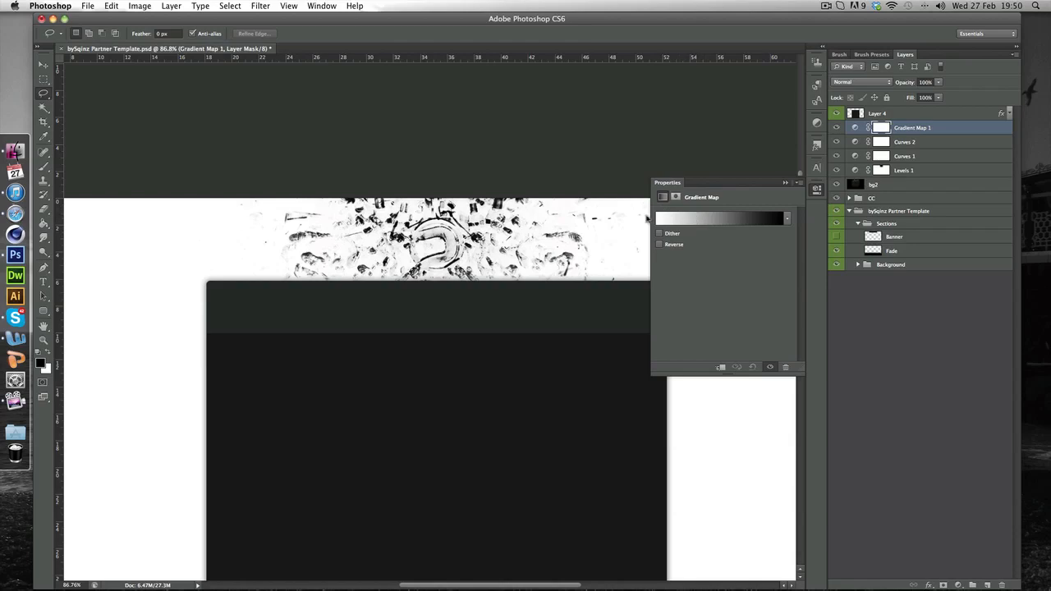
click(719, 217)
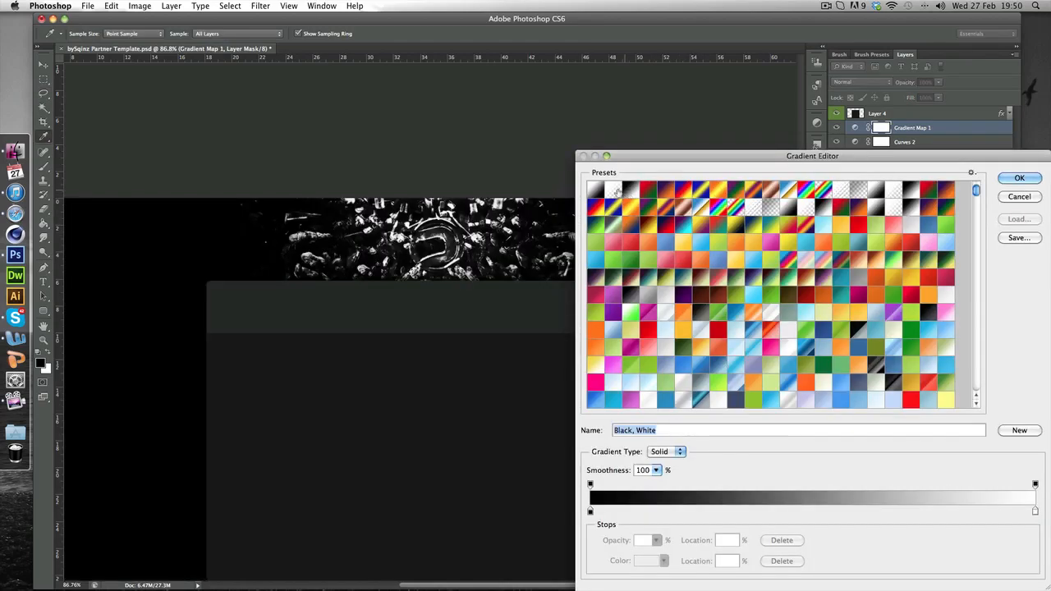
click(1018, 178)
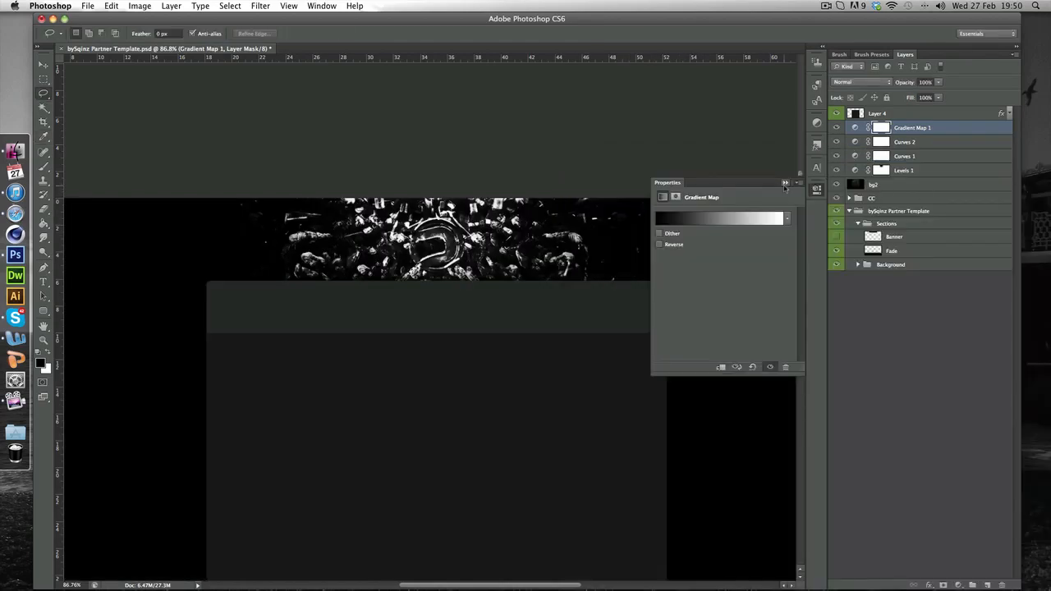
click(784, 182)
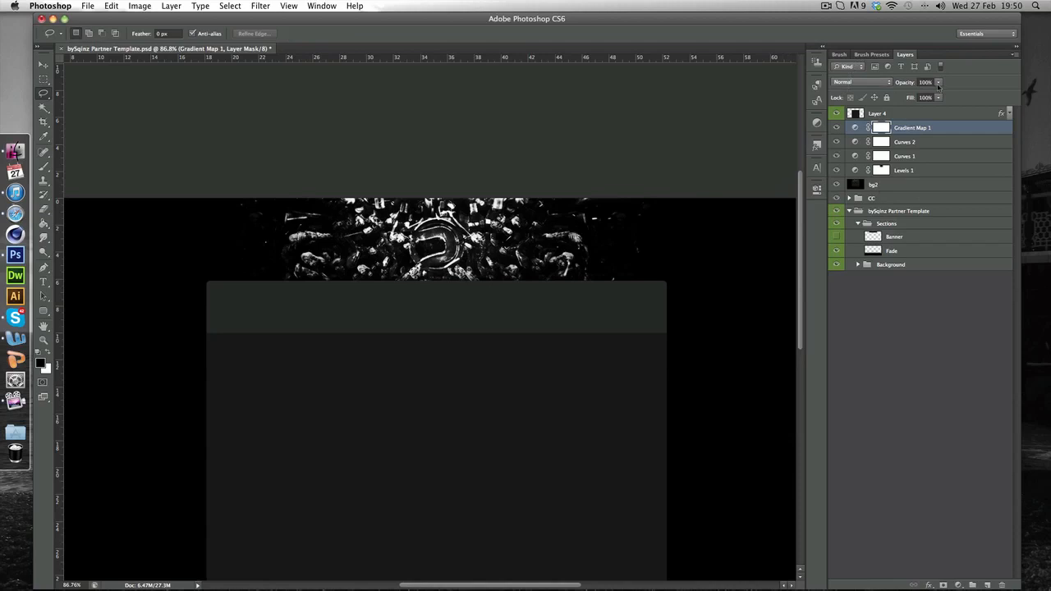
click(939, 82)
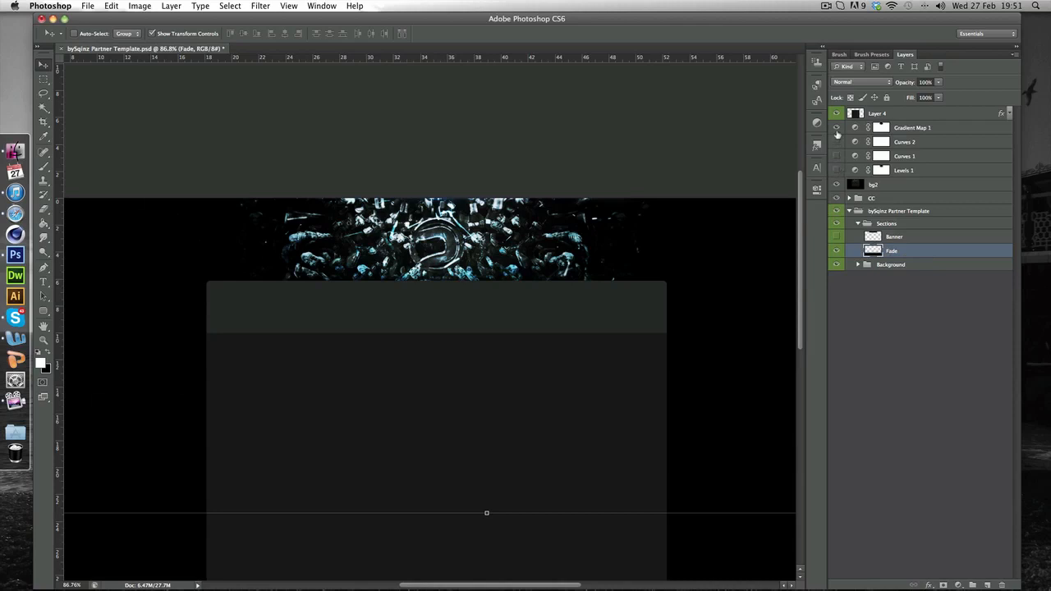
click(836, 128)
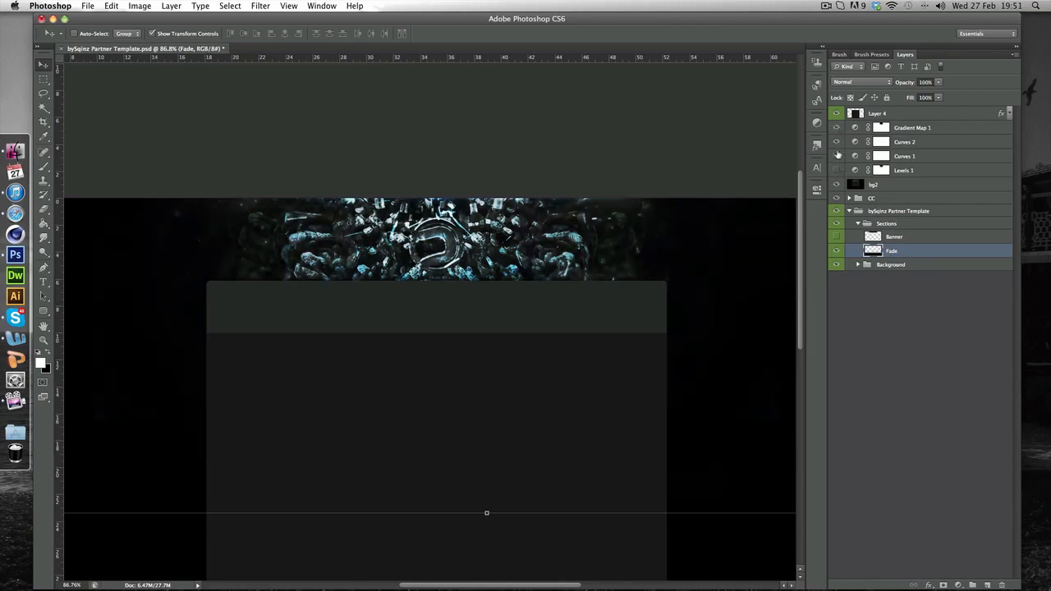
click(836, 169)
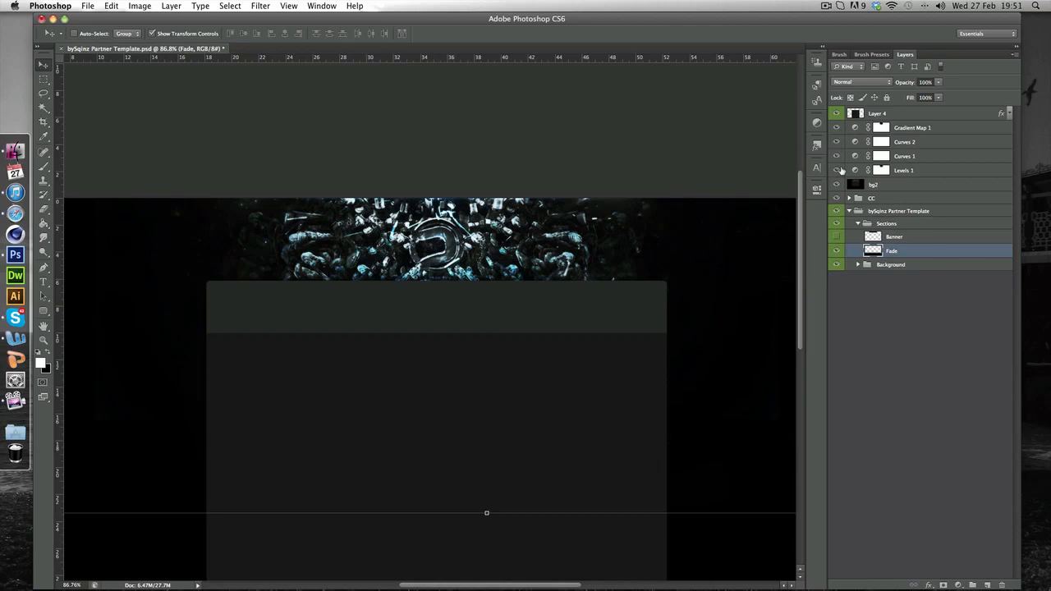
click(903, 169)
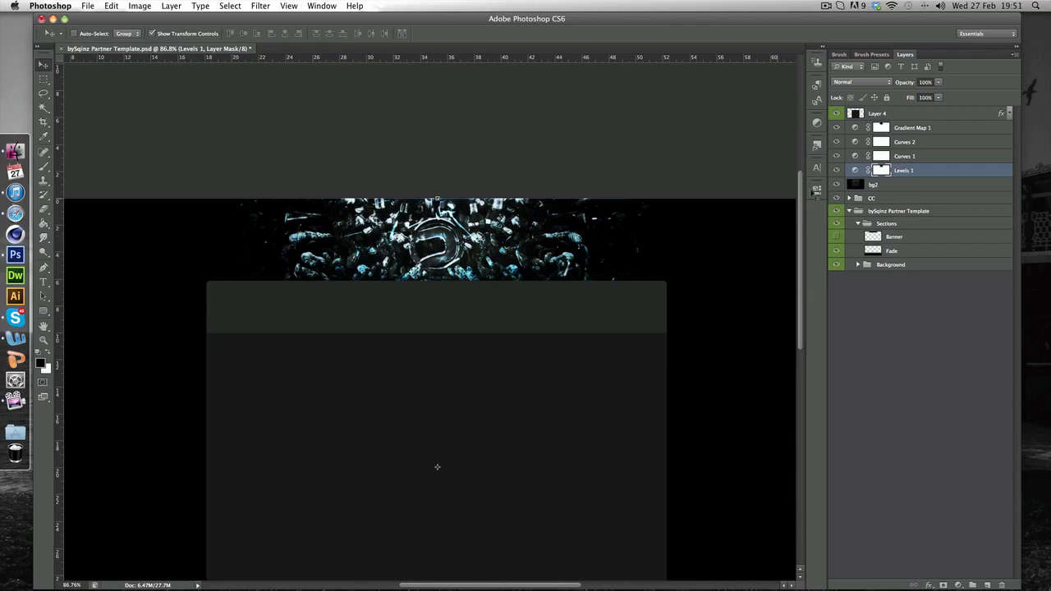
click(903, 156)
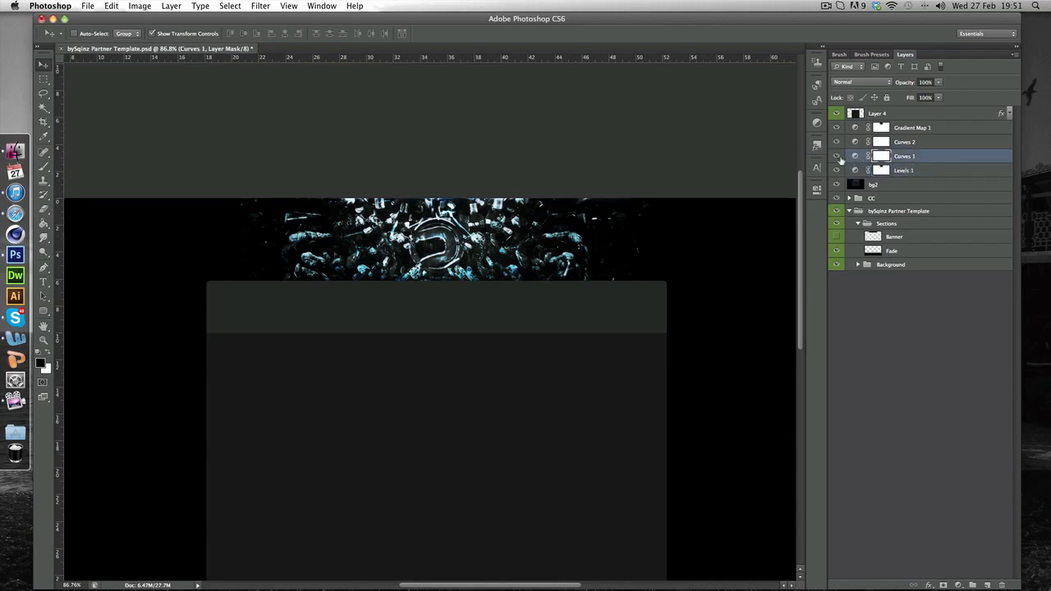
click(835, 156)
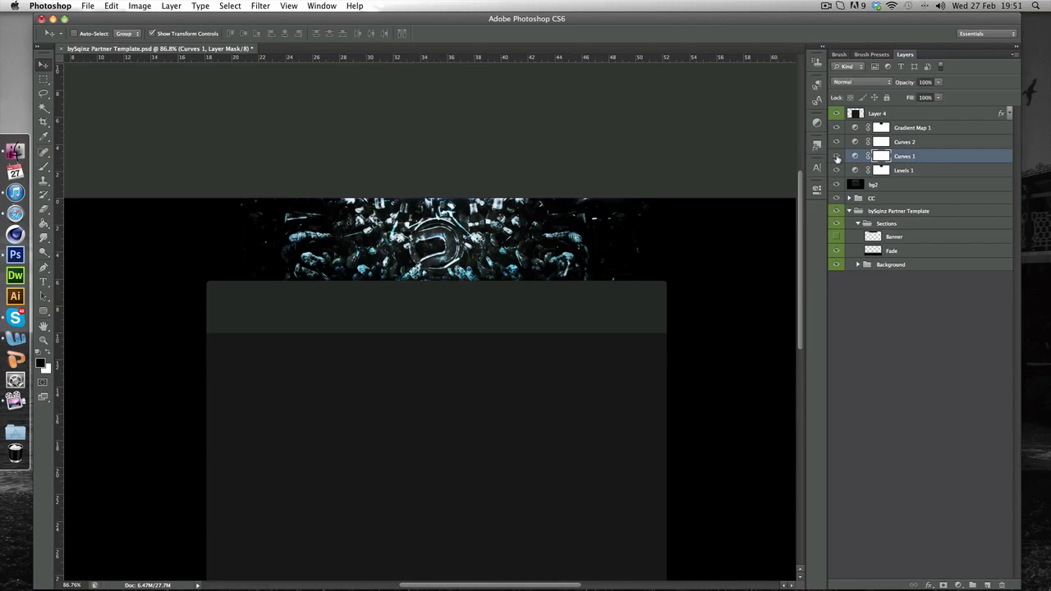
mouse_move(838, 156)
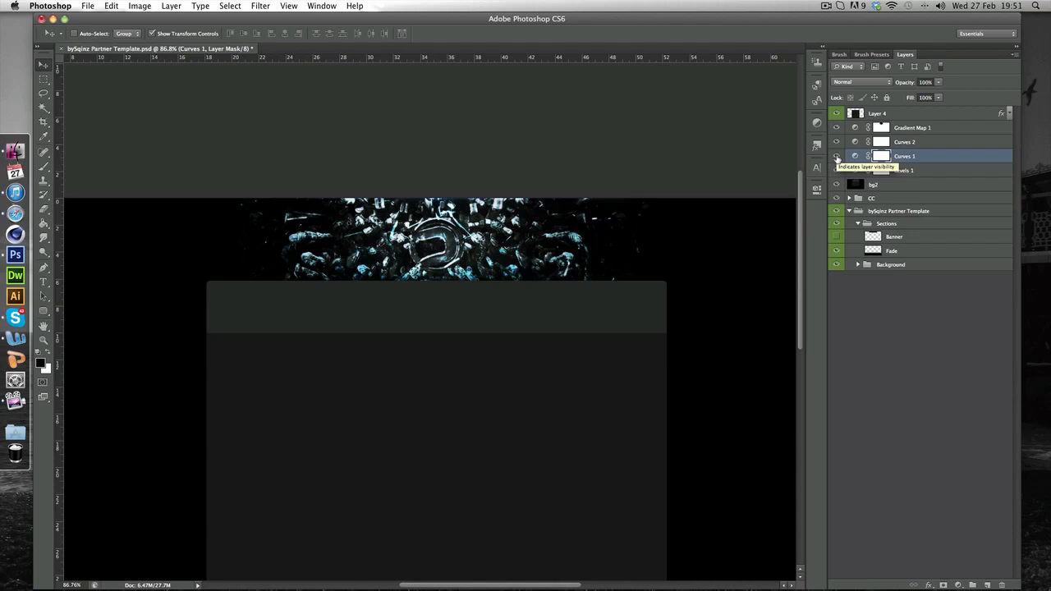
mouse_move(933, 148)
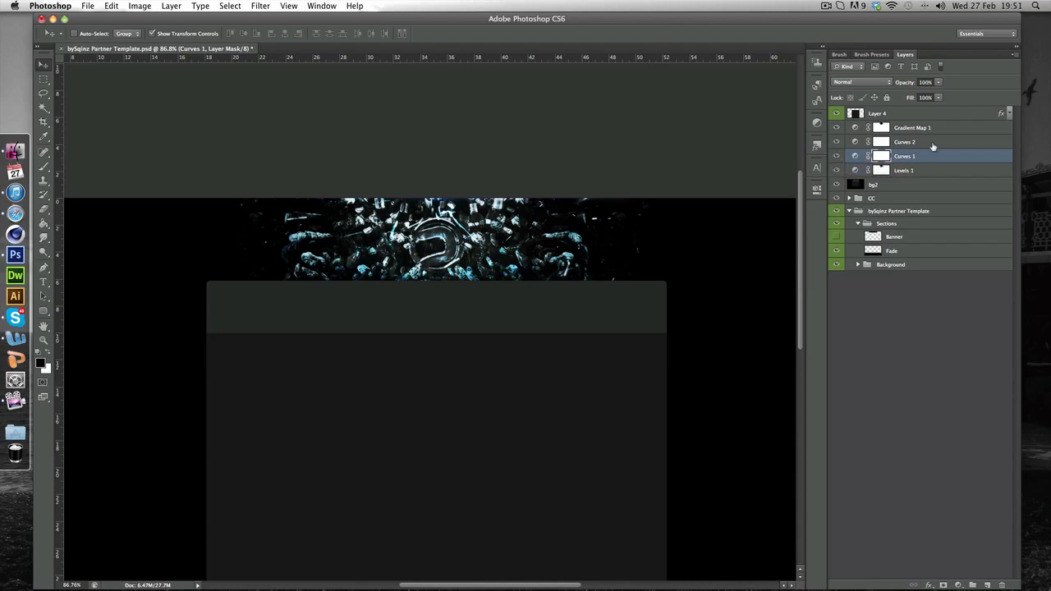
click(903, 141)
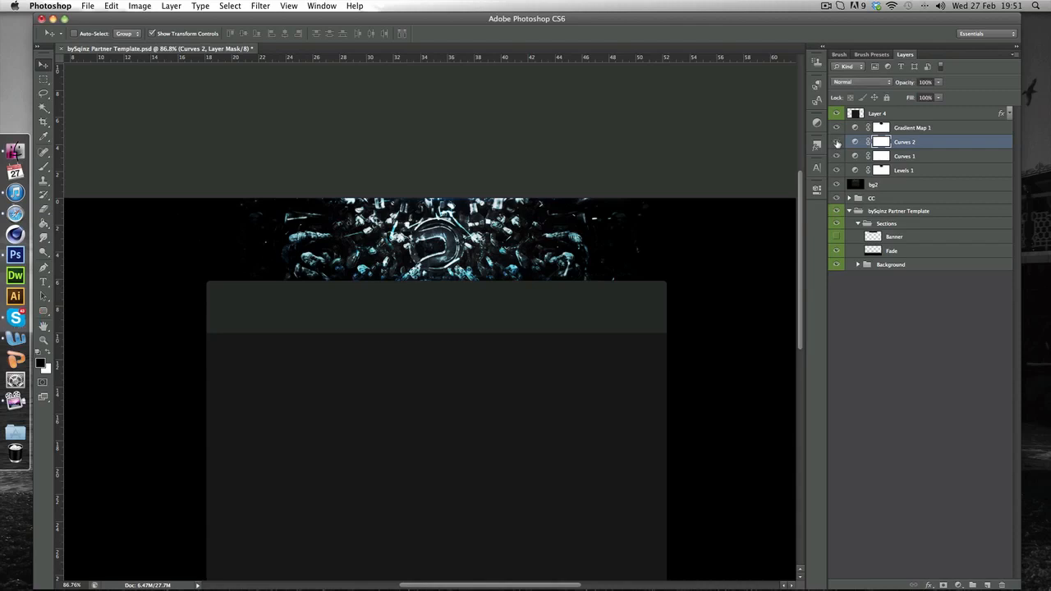
click(838, 141)
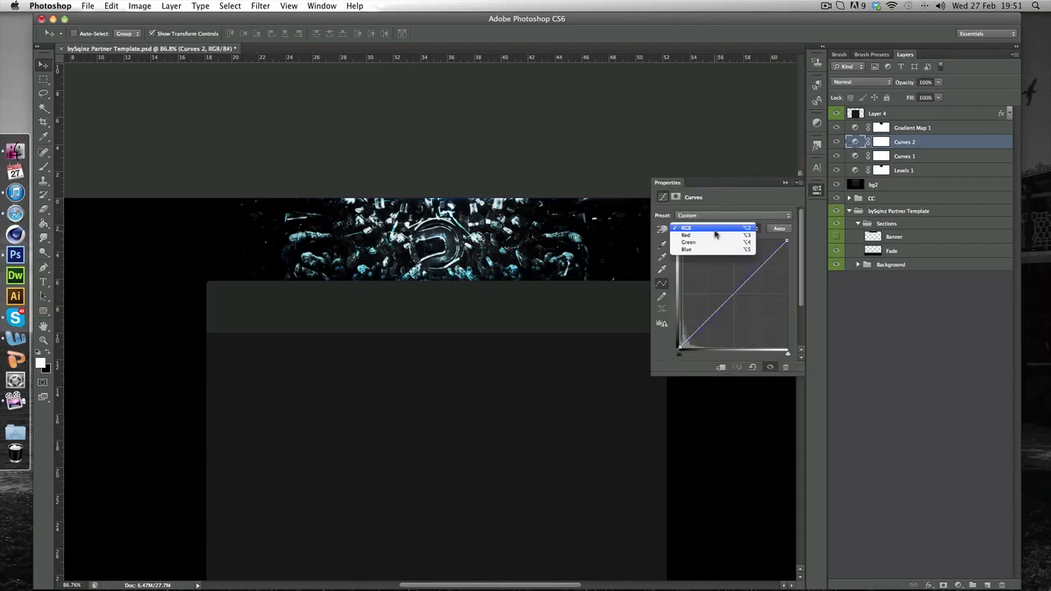
click(686, 250)
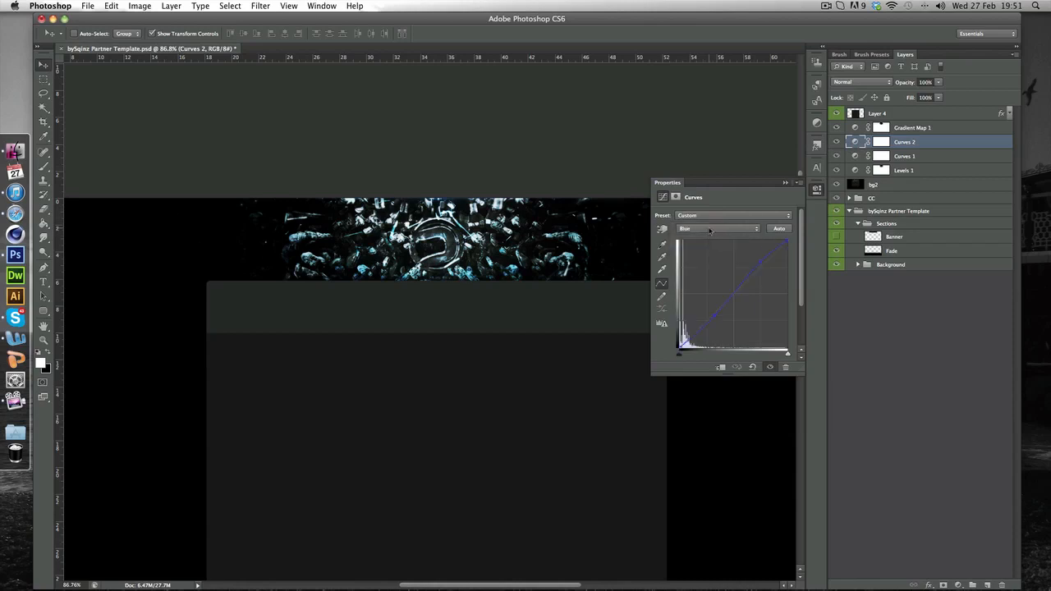
mouse_move(747, 282)
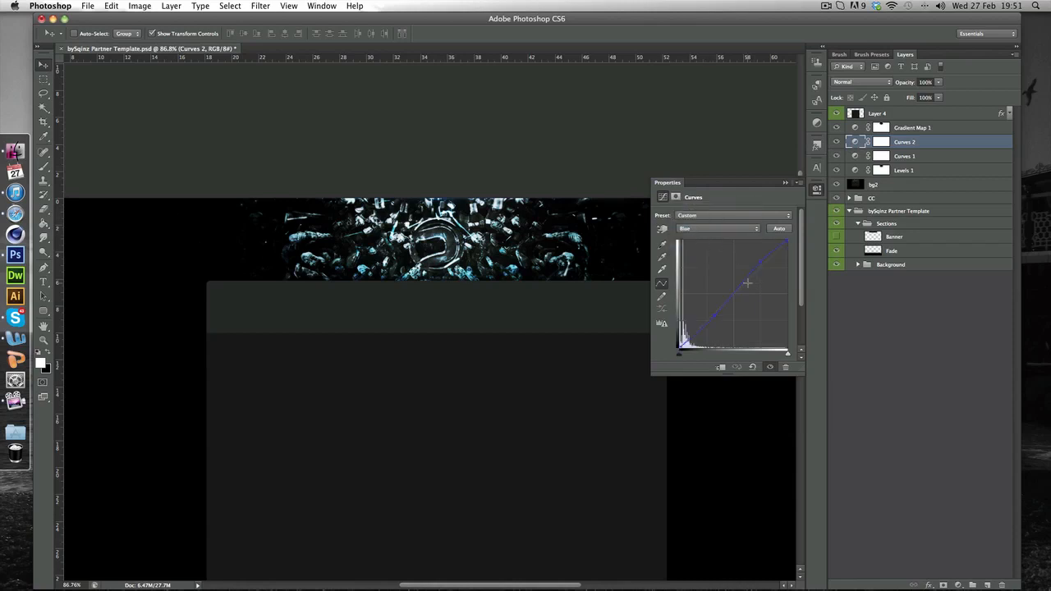
click(719, 228)
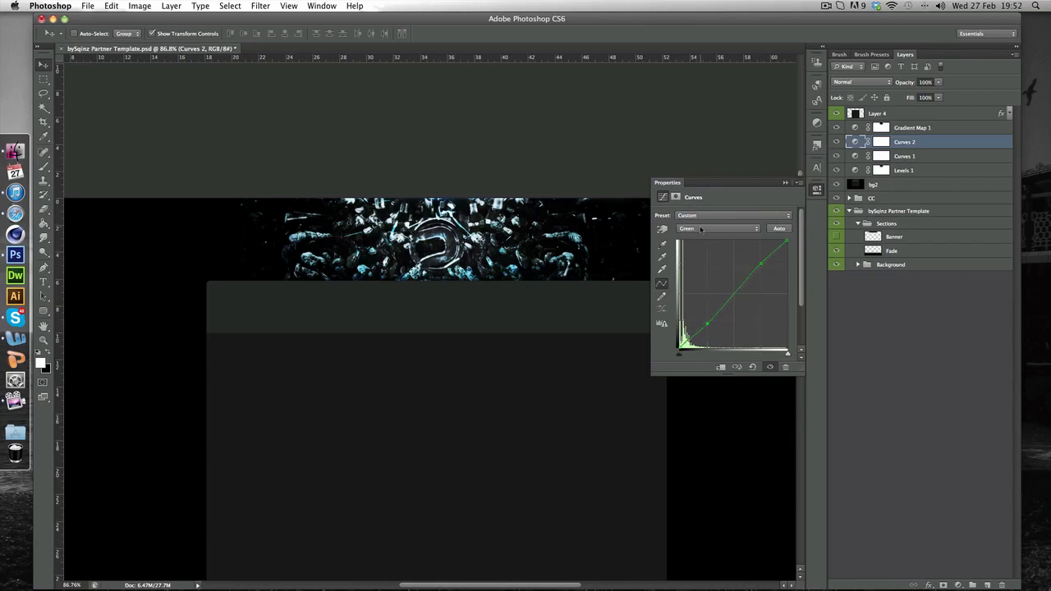
click(719, 228)
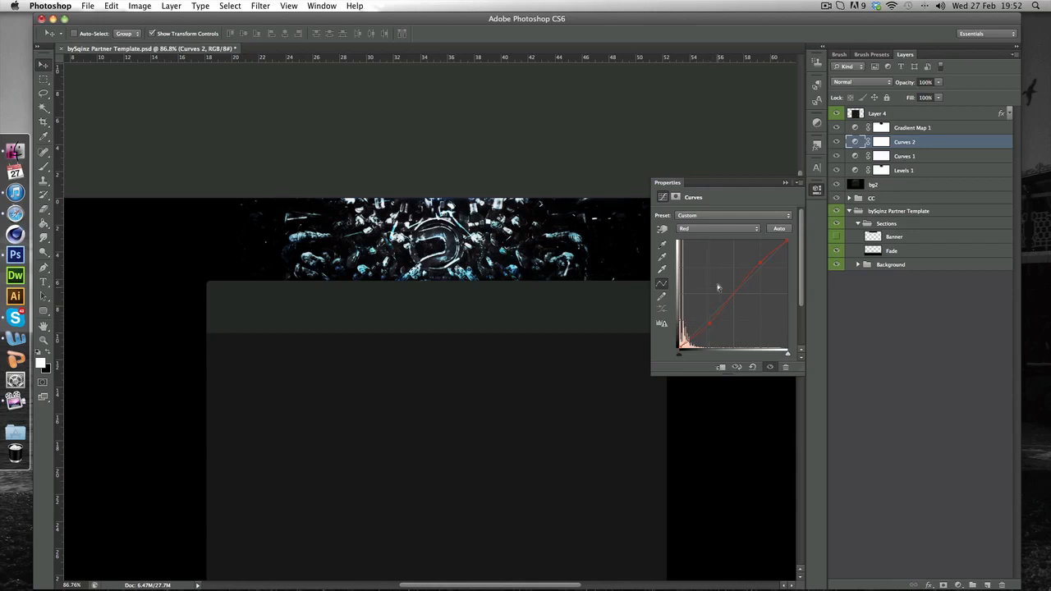
click(837, 141)
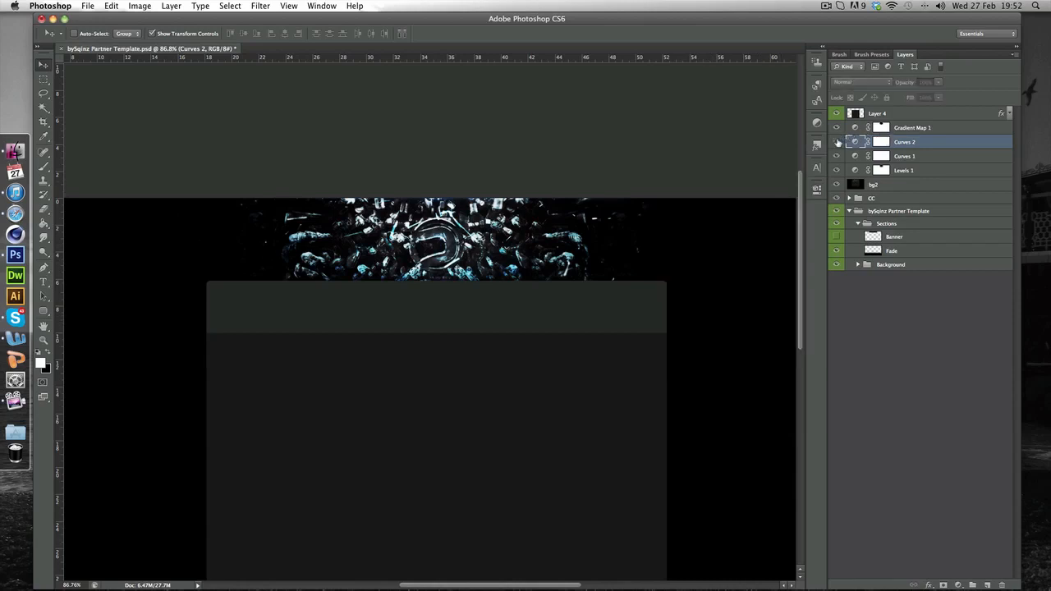
click(911, 128)
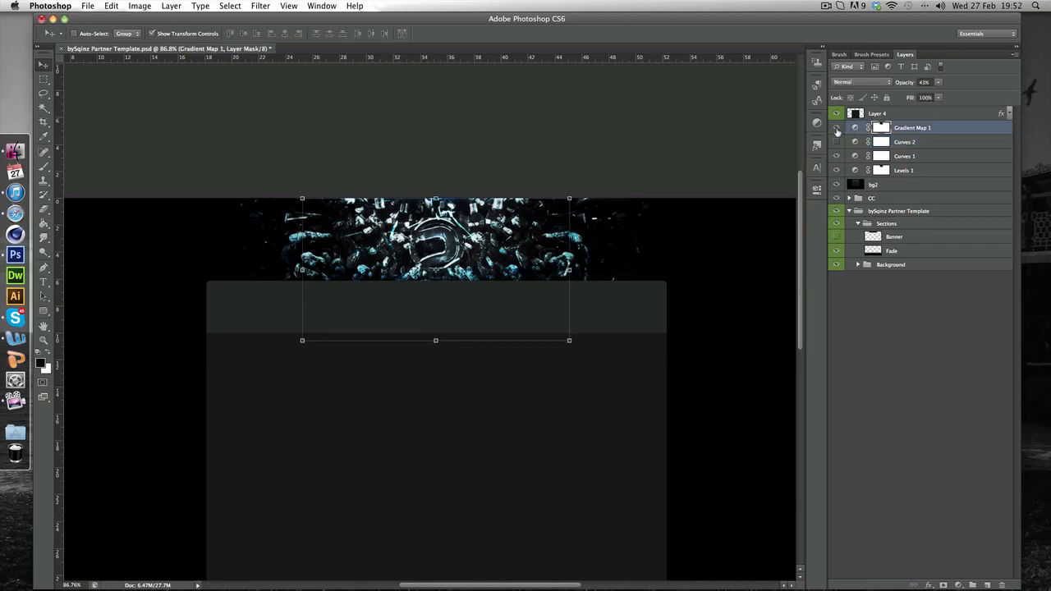
With Gradient Map 1 selected, bring up Save for Web for a PNG-24 export with transparency
click(837, 128)
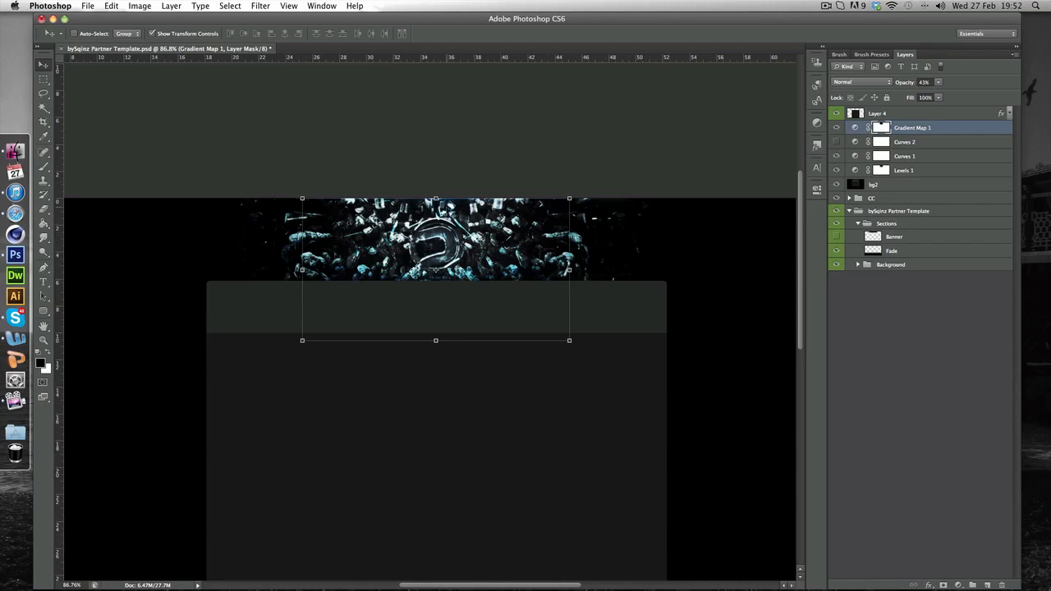
mouse_move(657, 221)
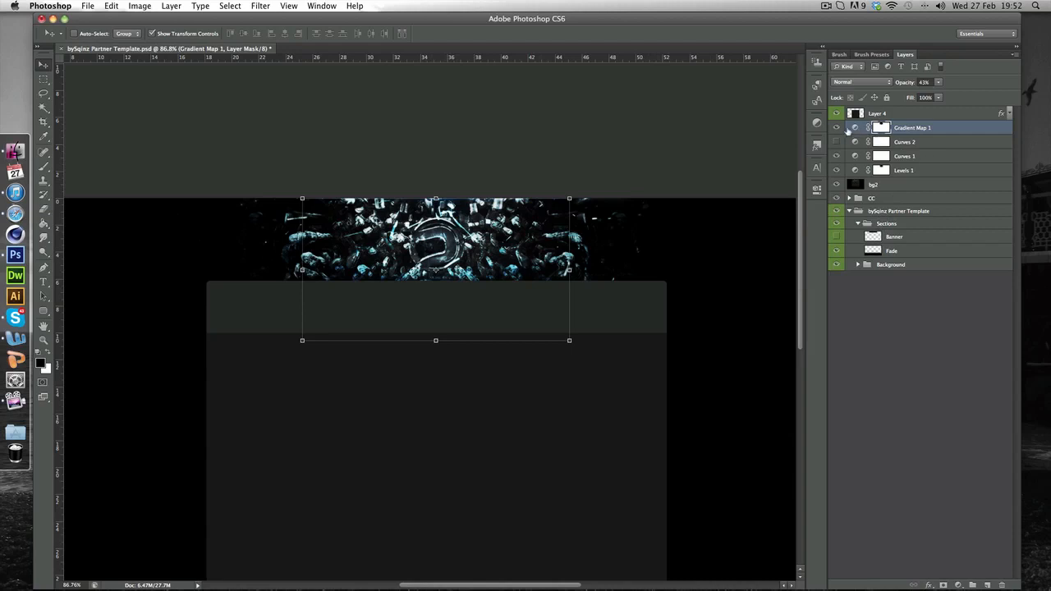
mouse_move(79, 358)
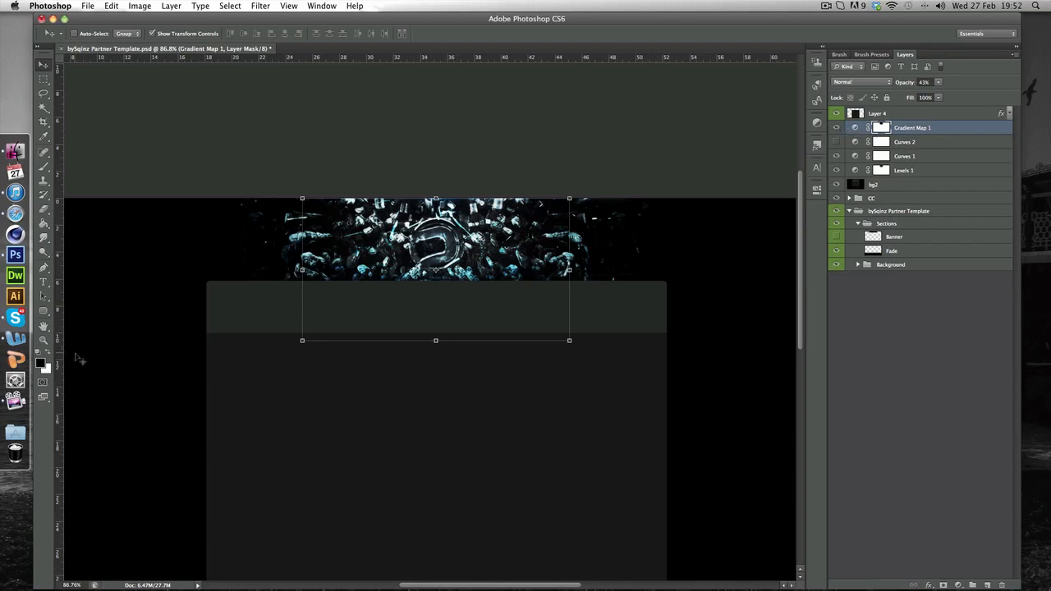
click(87, 6)
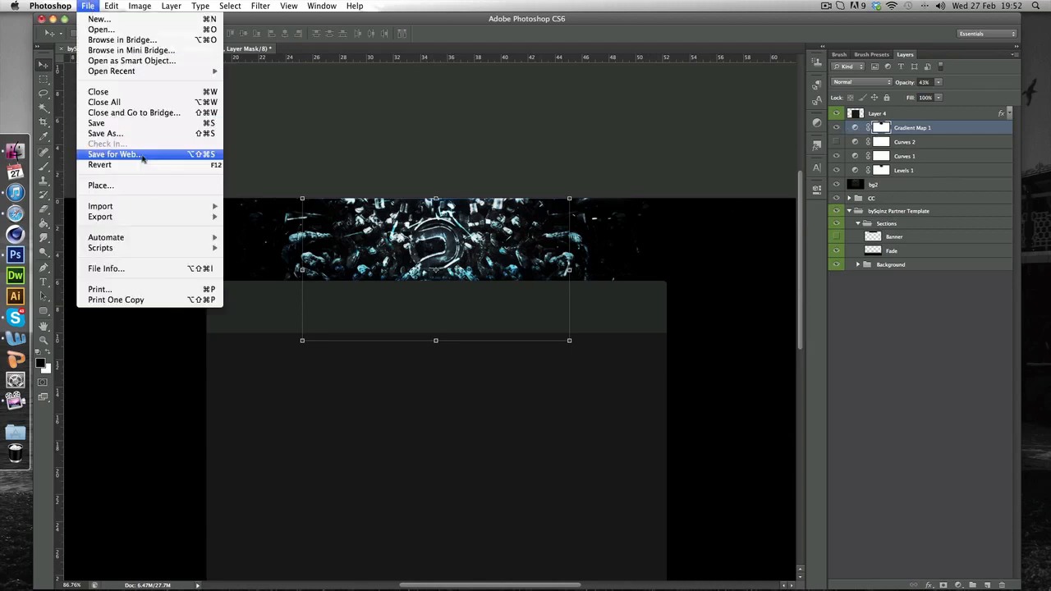
click(114, 154)
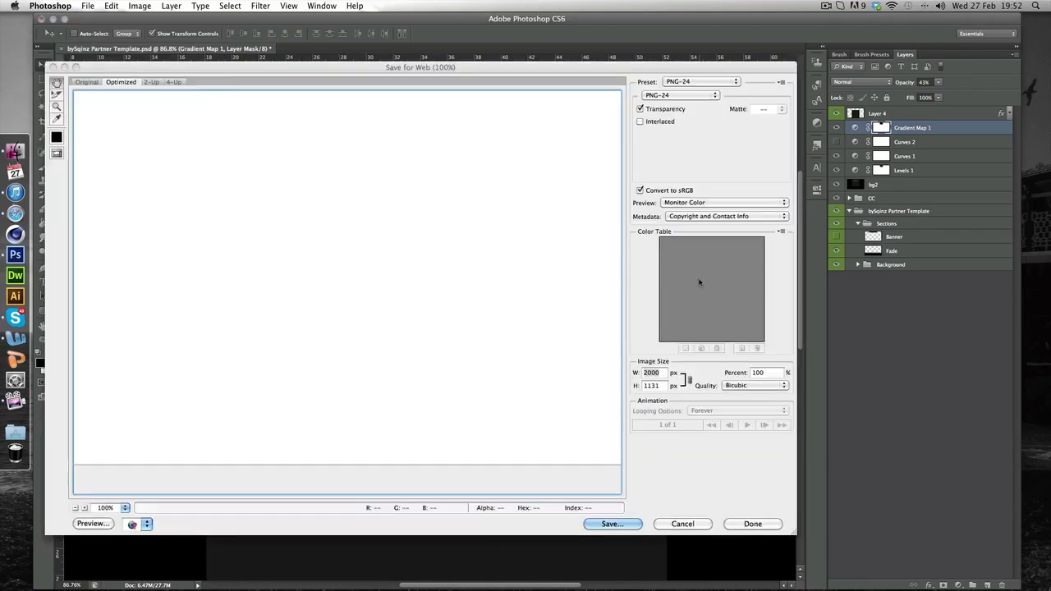